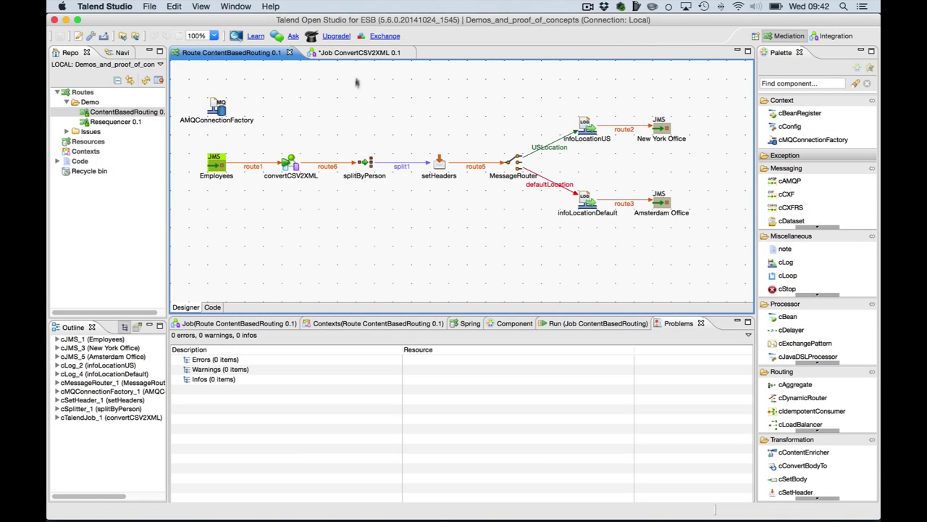
Switch to the ConvertCSV2XML job and open its sample employee CSV file
left_click(353, 52)
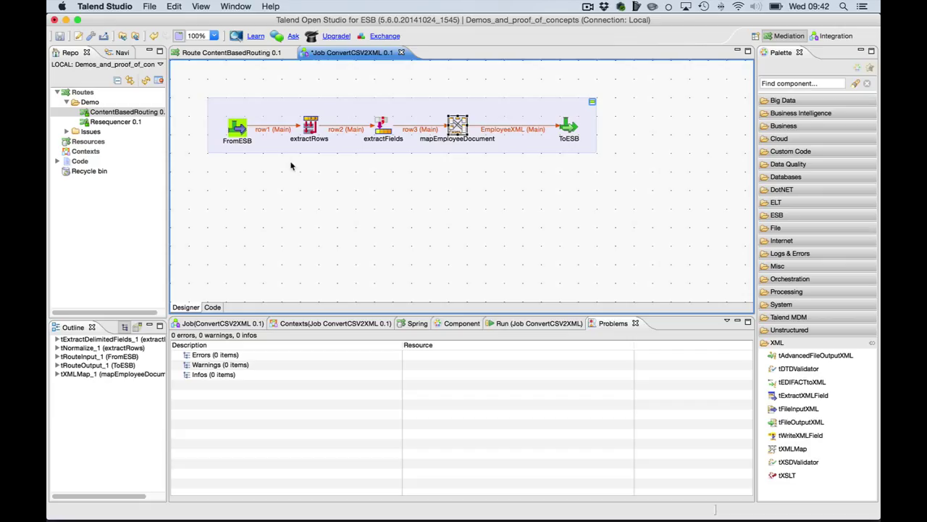
mouse_move(525, 222)
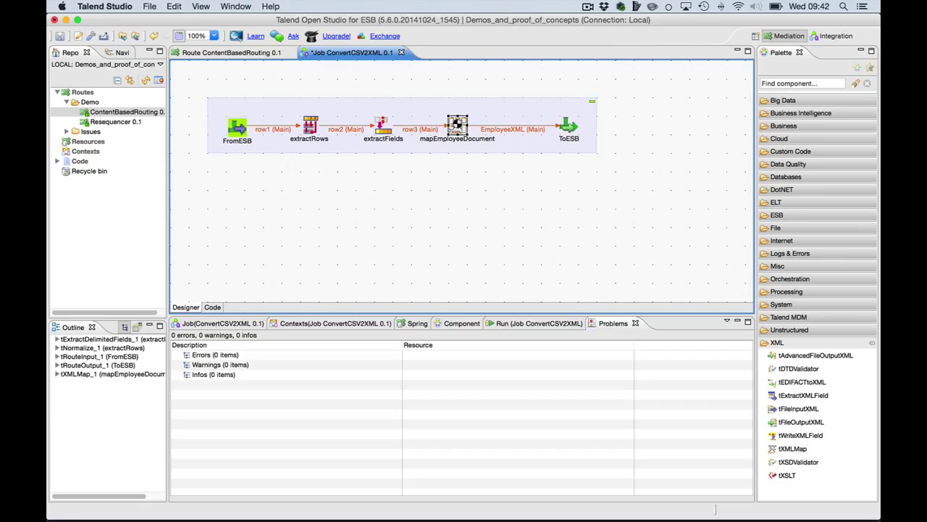
double_click(456, 127)
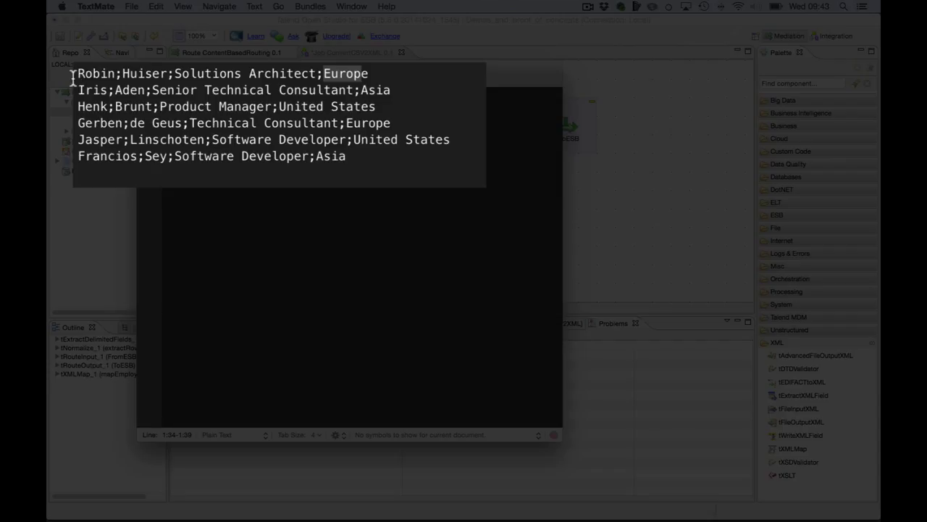
left_click(78, 74)
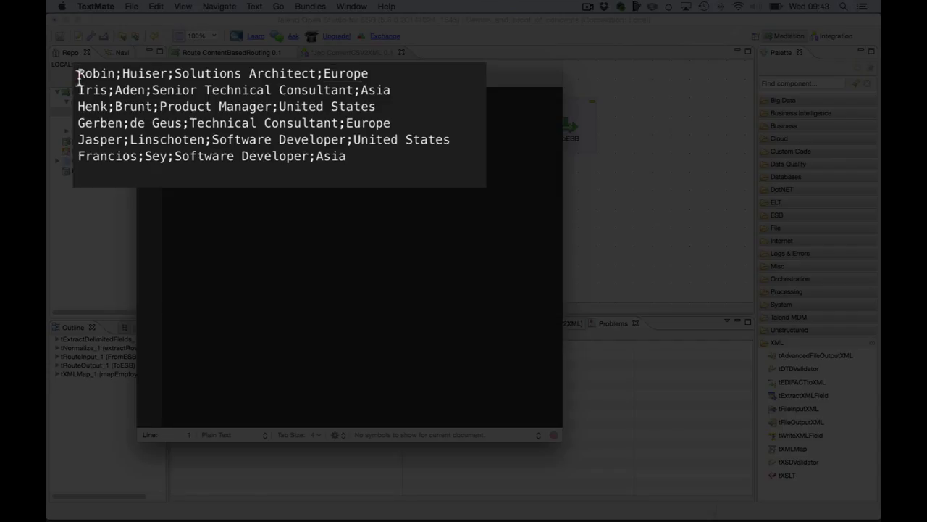
double_click(145, 73)
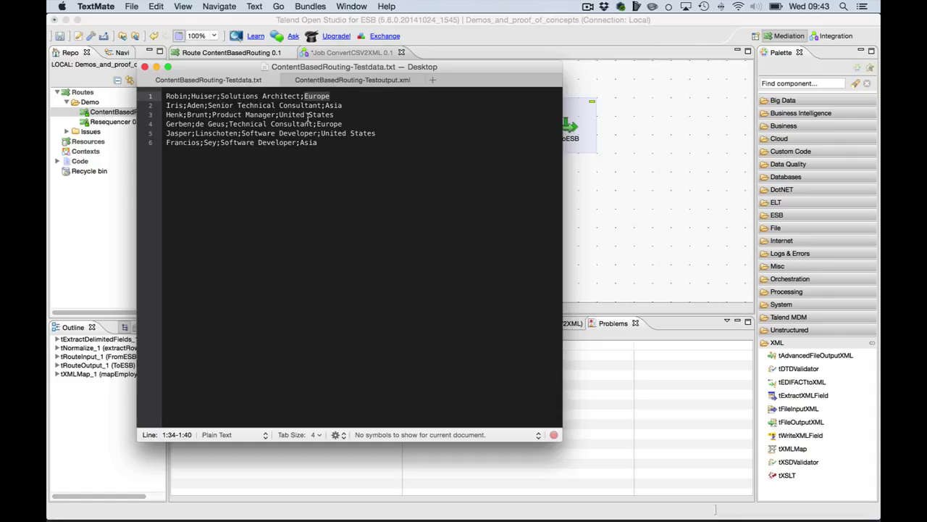
left_click(352, 80)
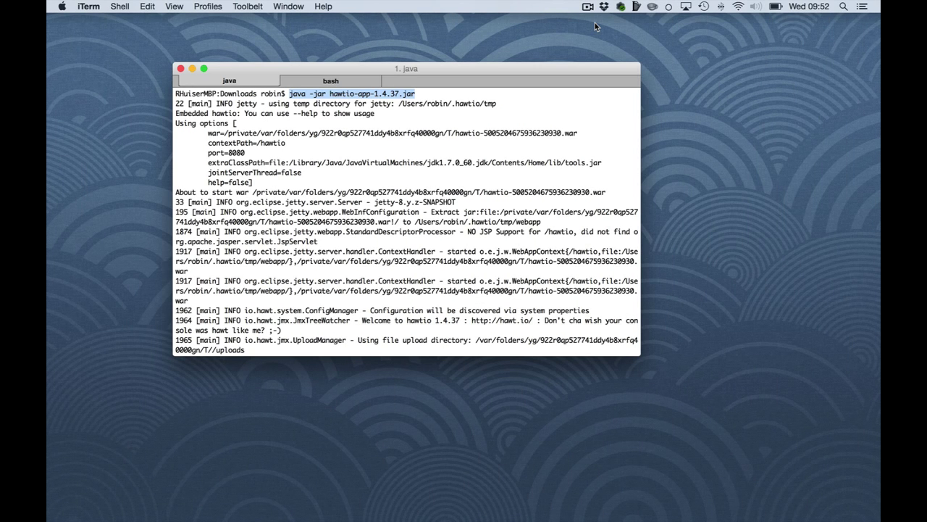
mouse_move(545, 155)
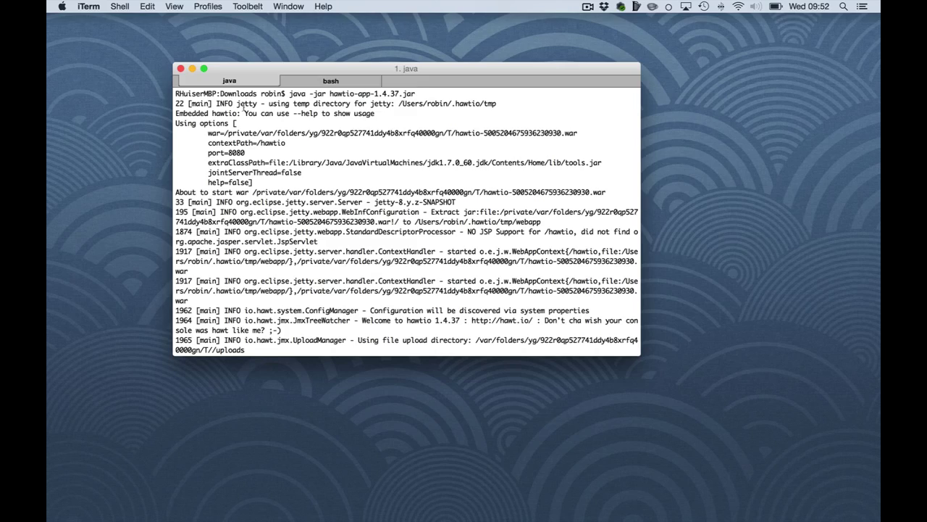
Scroll to hawtio's localhost:8080/hawtio URL, then switch to the bash shell session
scroll("down", 3)
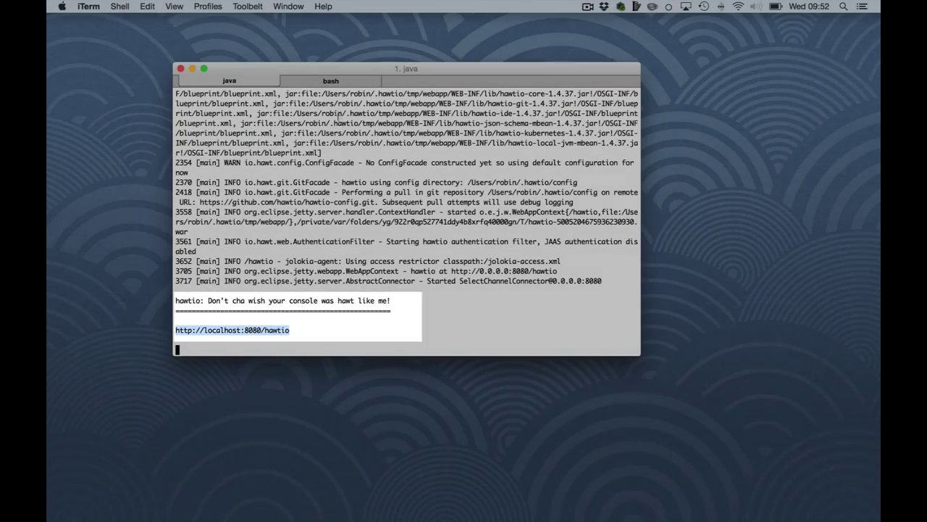
left_click(330, 80)
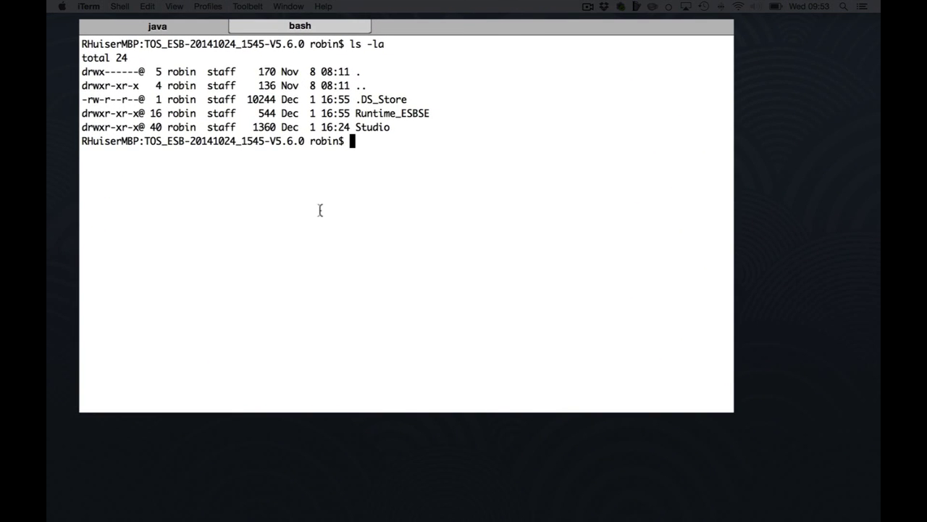
Echo $JAVA_HOME and copy the container folder recursively as container-hawtio
type("echo $H")
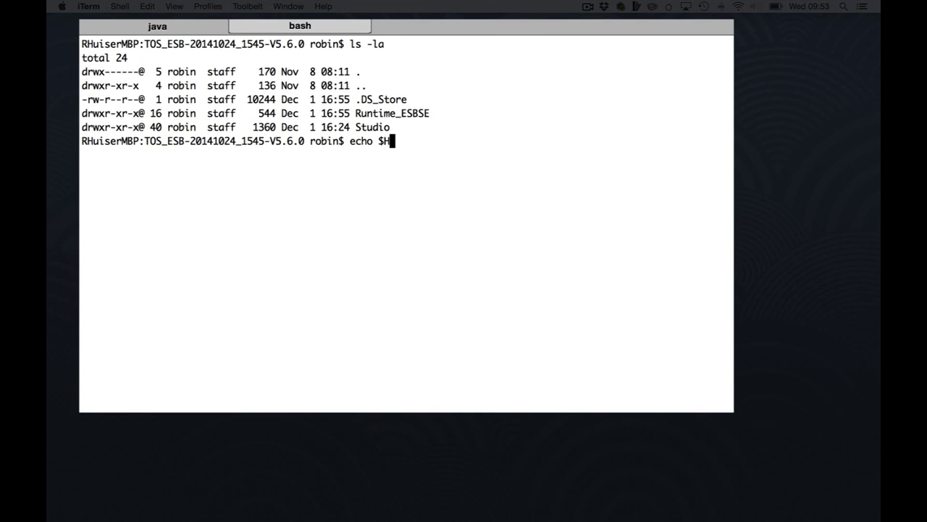
type("AVA_HOME")
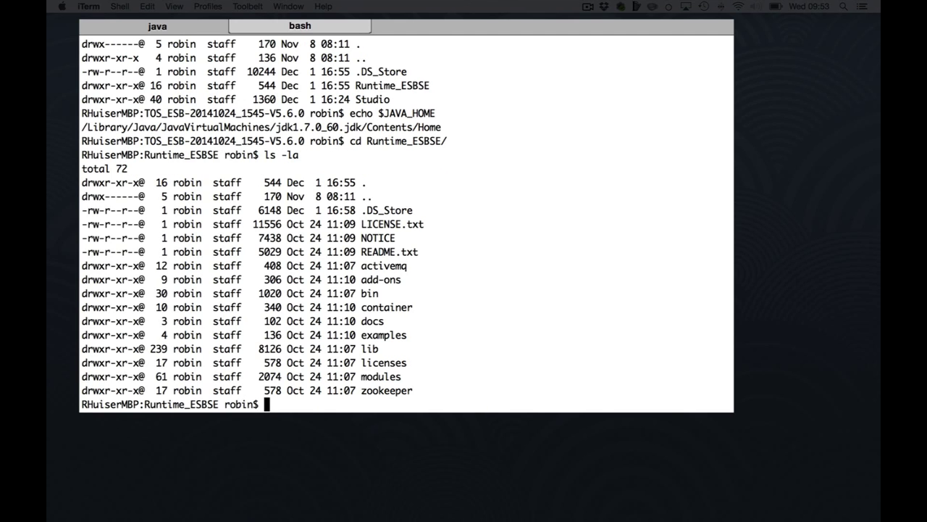
type("cp")
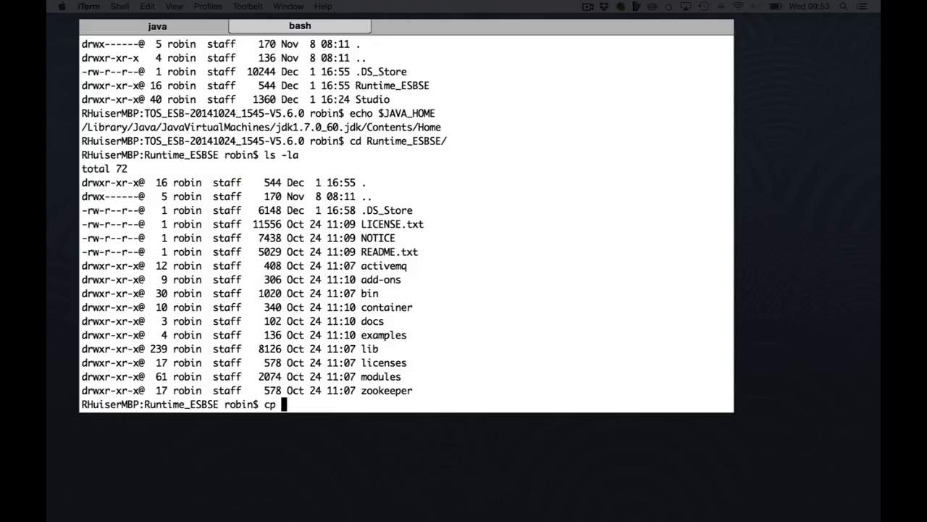
type("-")
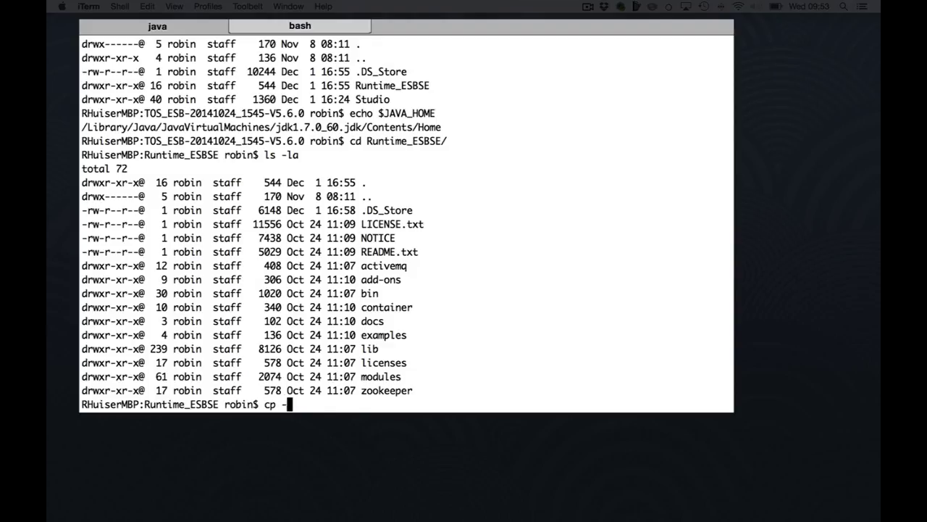
type("R container/ container/")
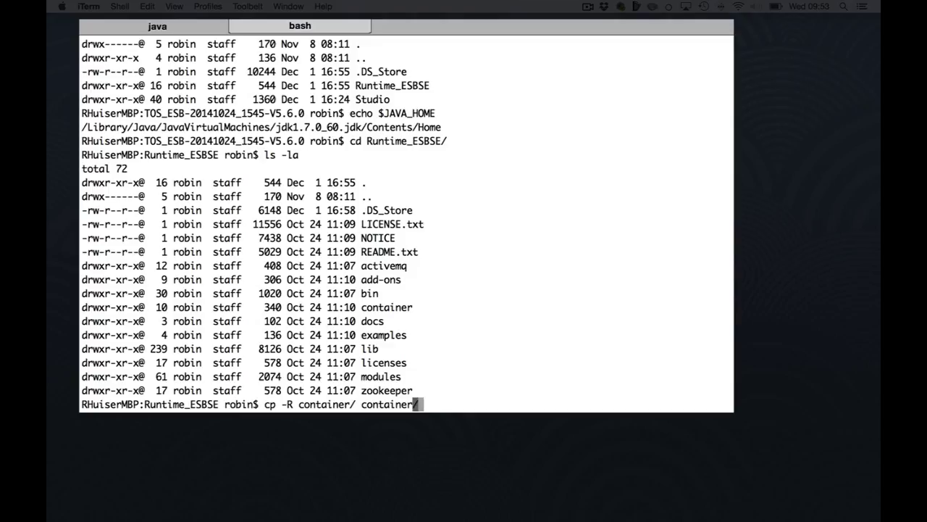
type("-hawtio")
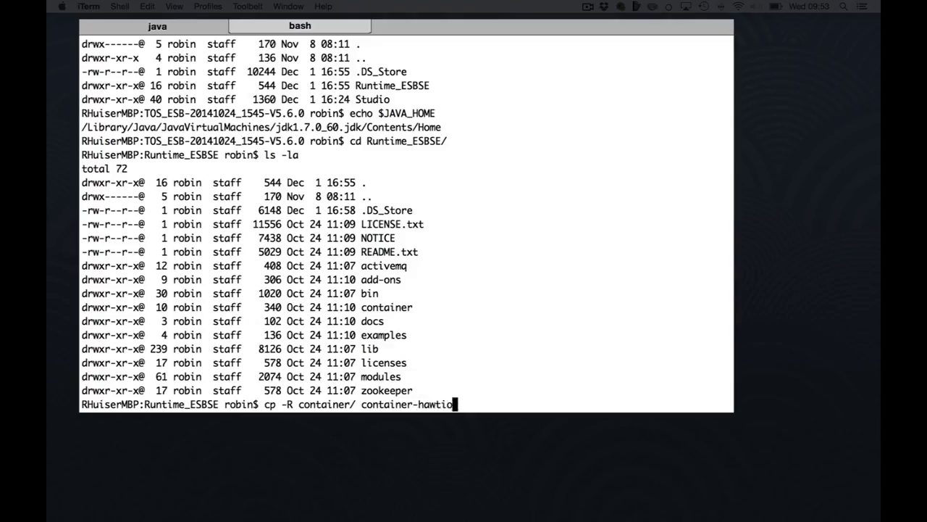
key("Return")
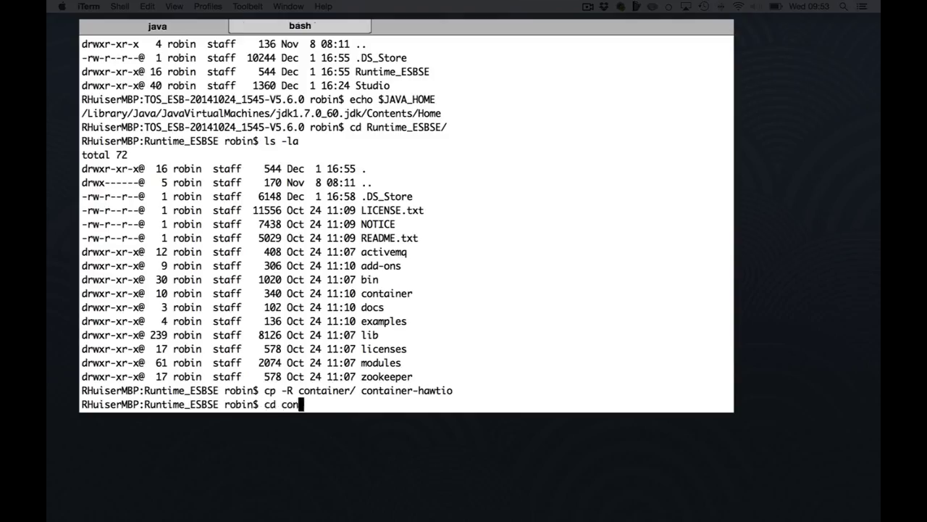
Move into container-hawtio and enter the ./bin/trun command
key("Return")
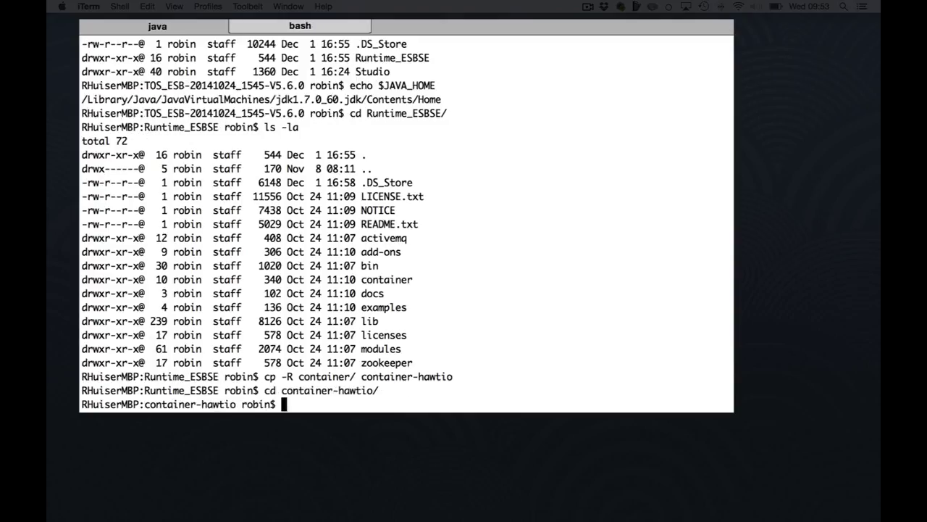
type("./bin/trun")
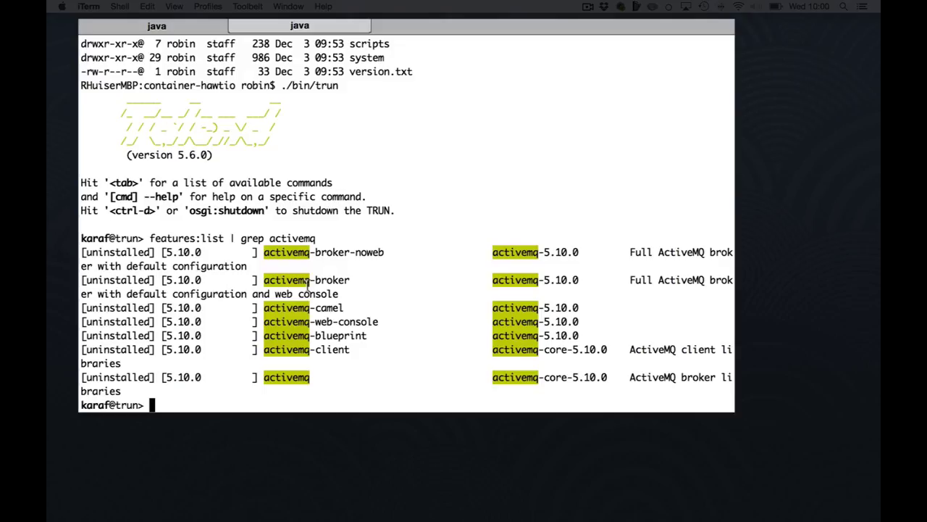
Use the Karaf features commands to list and install ActiveMQ features
type("features:")
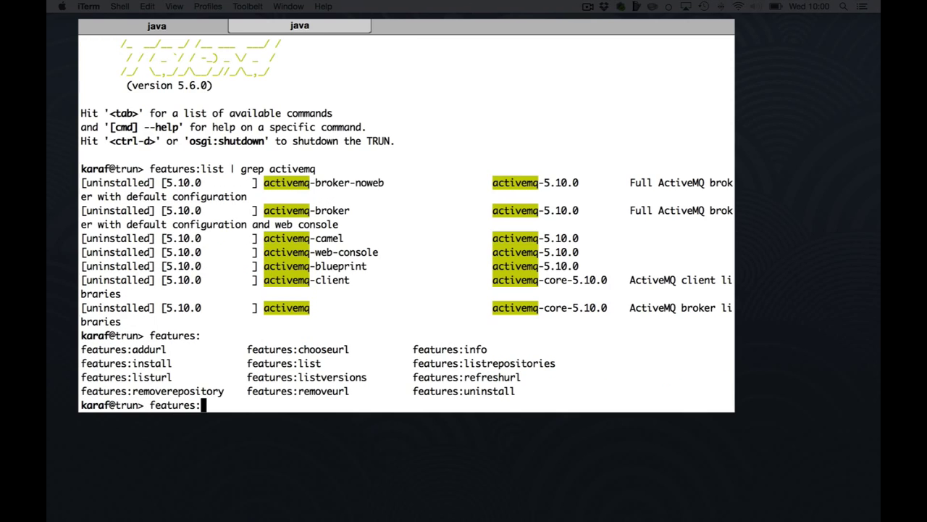
type("install a")
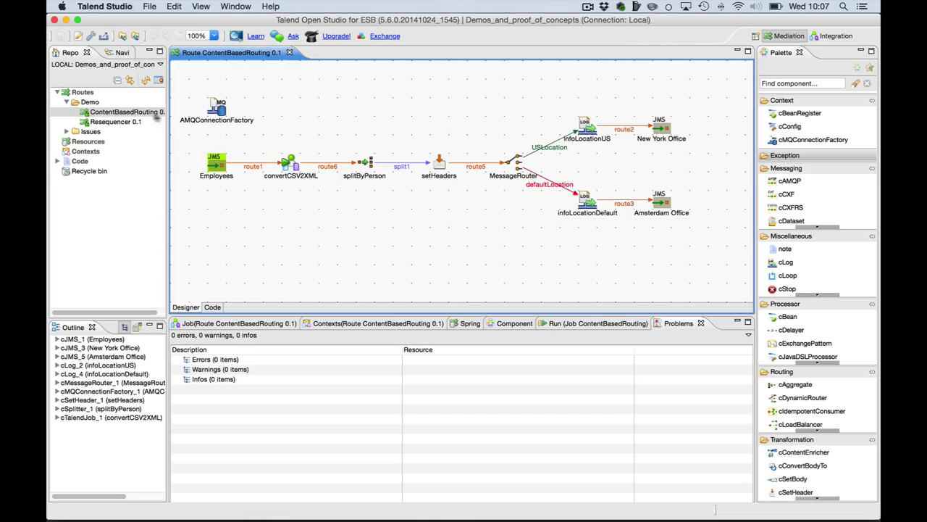
Start Build Route for ContentBasedRouting and set the archive location to the Runtime_ESBSE folder
right_click(127, 111)
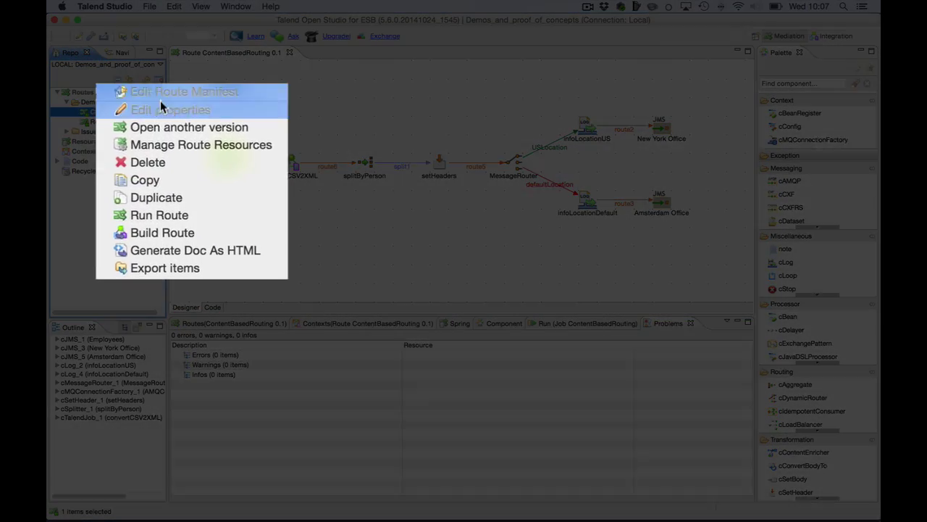
left_click(163, 232)
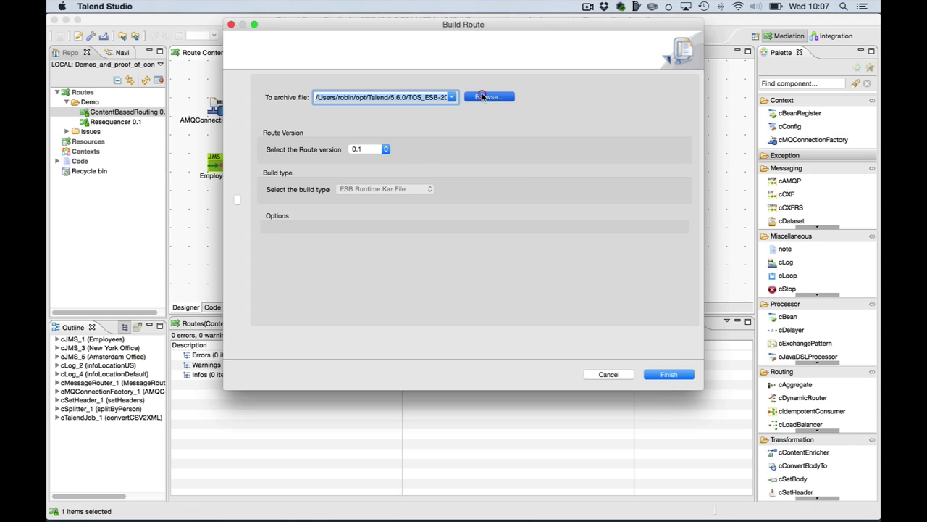
left_click(488, 97)
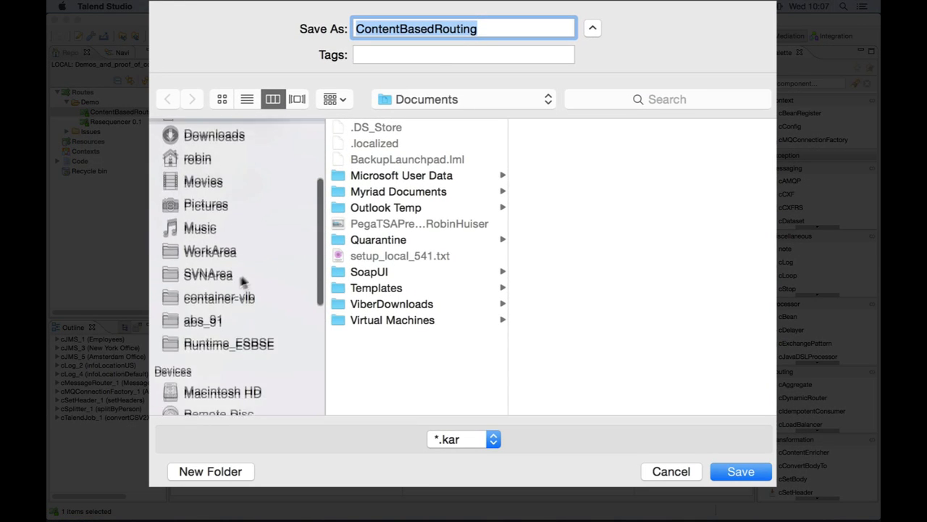
double_click(228, 344)
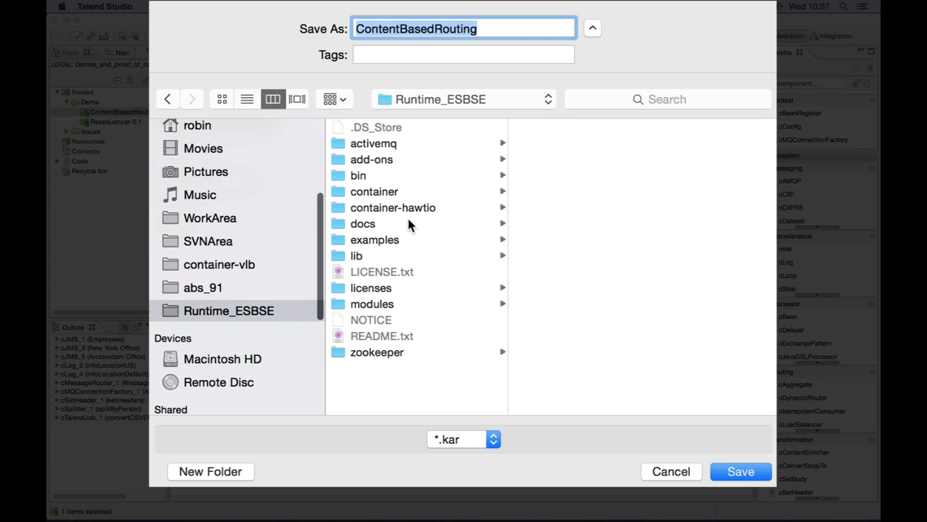
left_click(393, 207)
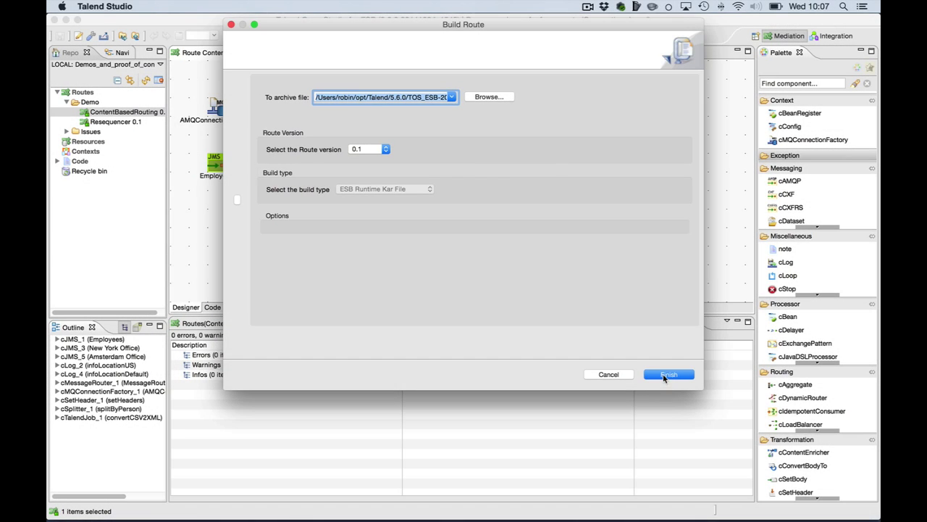
Finish building ContentBasedRouting 0.1 as an ESB Runtime Kar archive
left_click(668, 374)
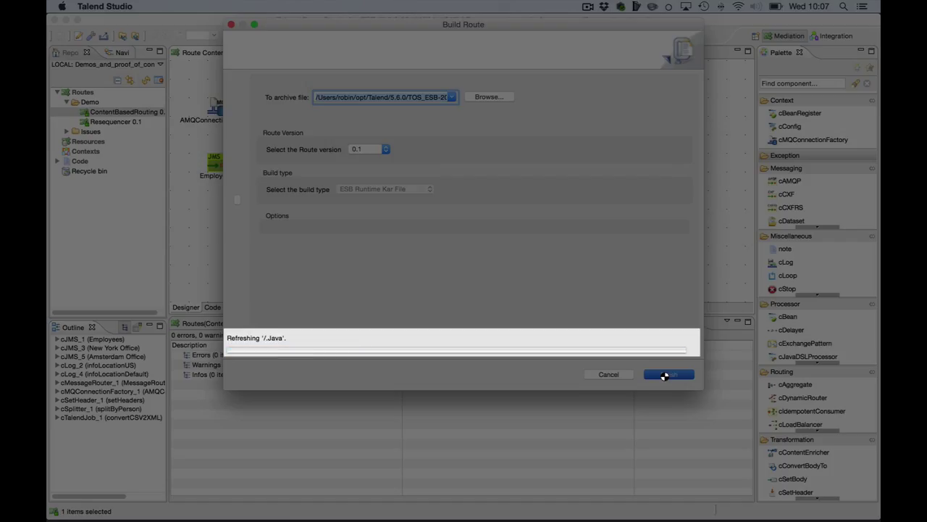
left_click(667, 373)
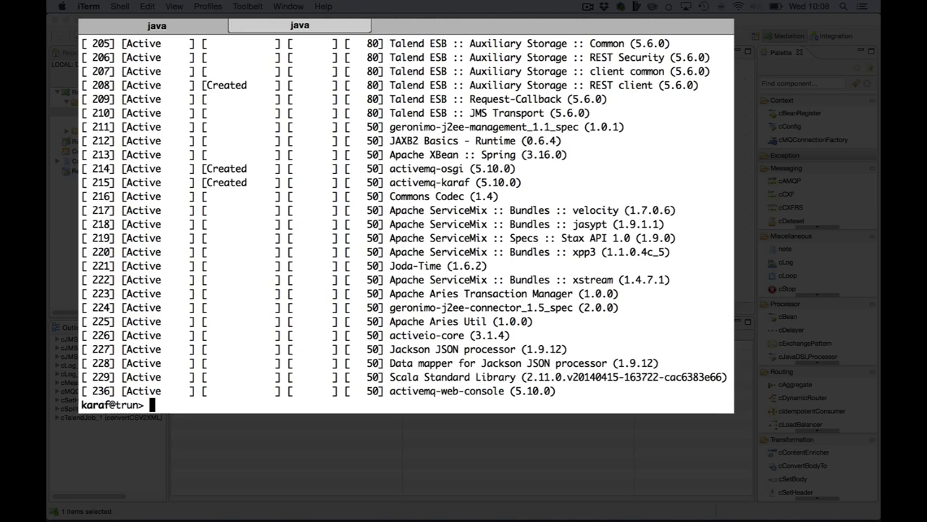
List the Karaf bundles to confirm ContentBasedRouting 0.1 is started
type("l")
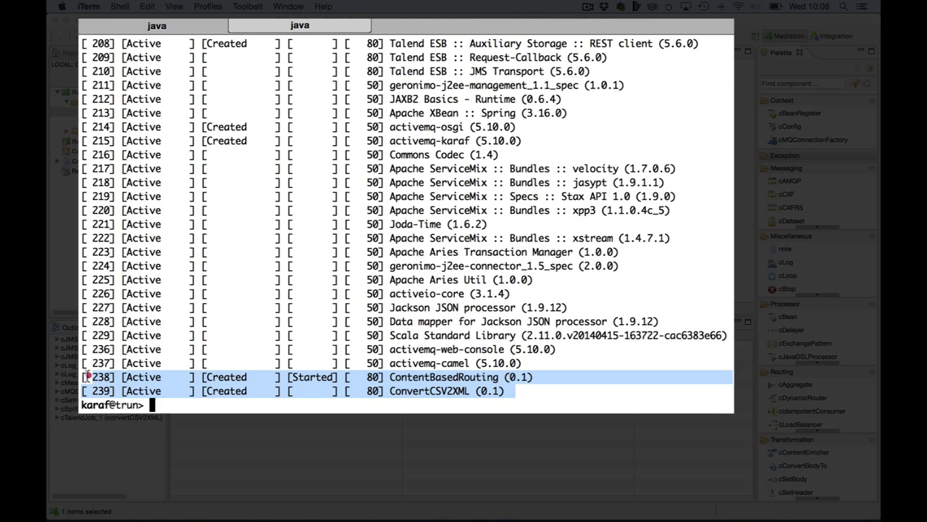
mouse_move(317, 323)
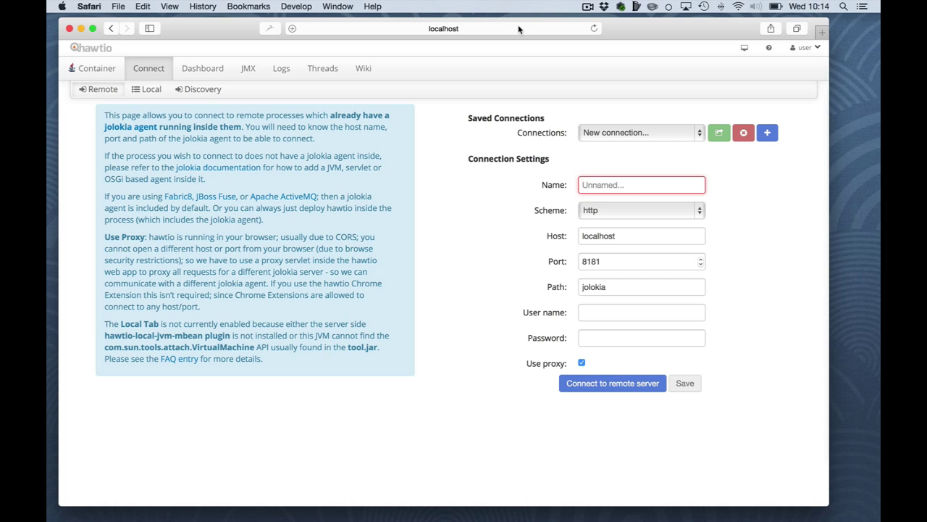
Save the remote connection My ESB Talend on port 8040 as user karaf and connect to it
type("My ES")
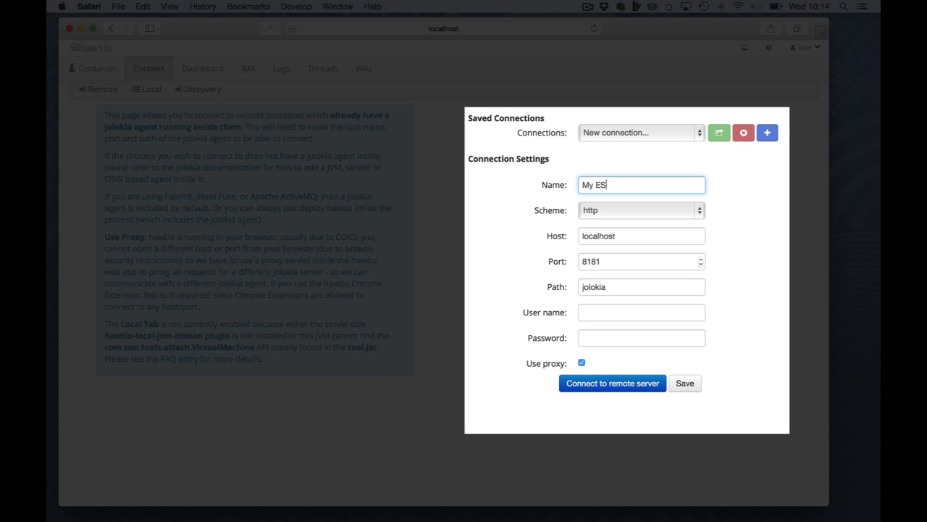
type("B Talend")
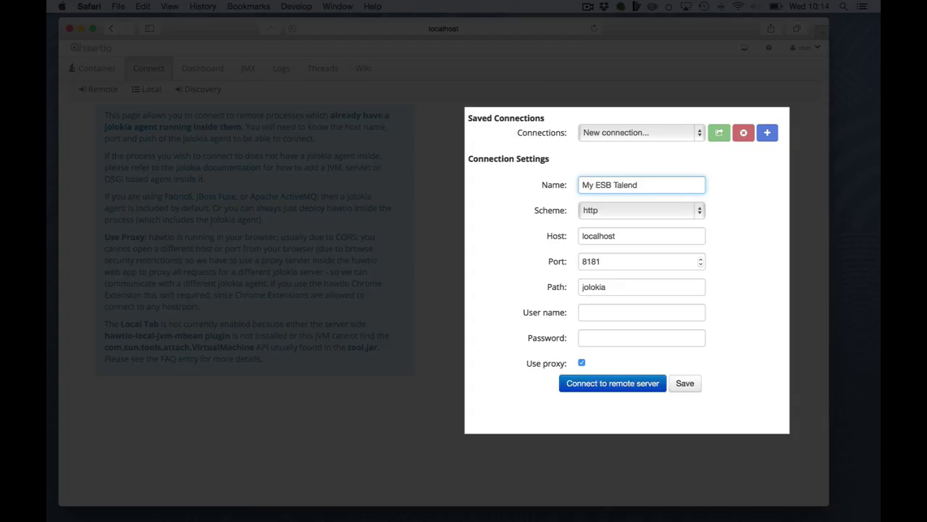
mouse_move(607, 266)
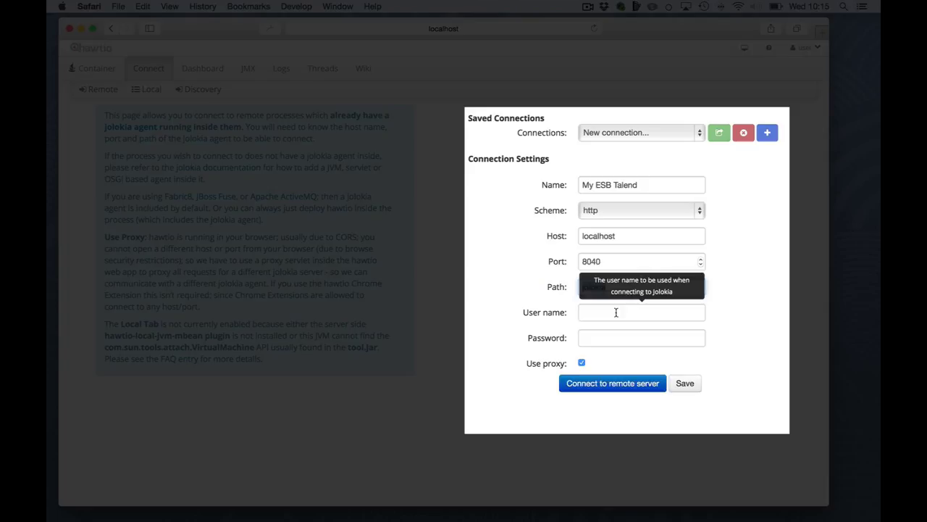
type("karaf")
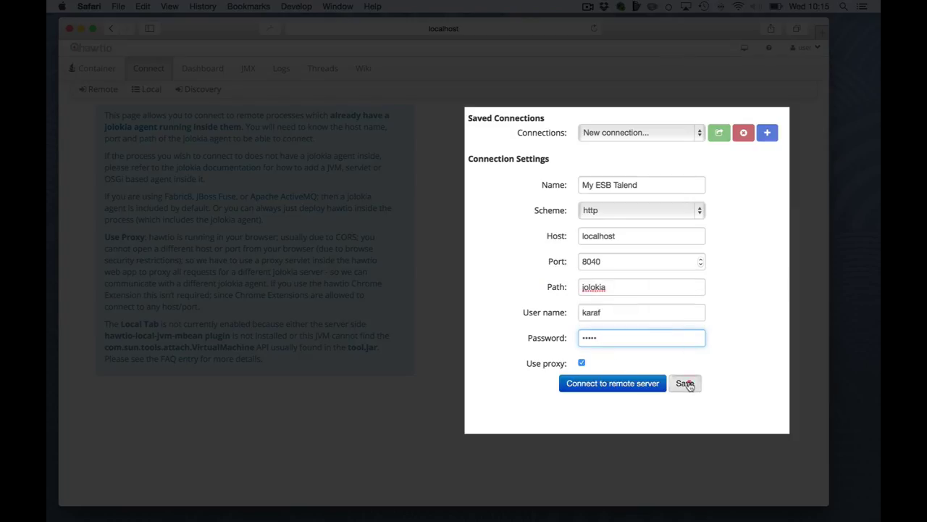
left_click(684, 383)
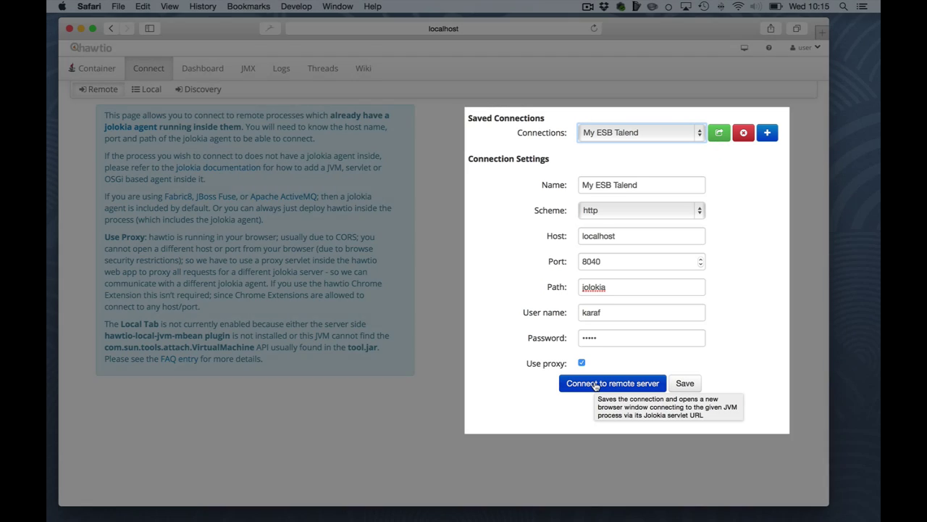
left_click(613, 382)
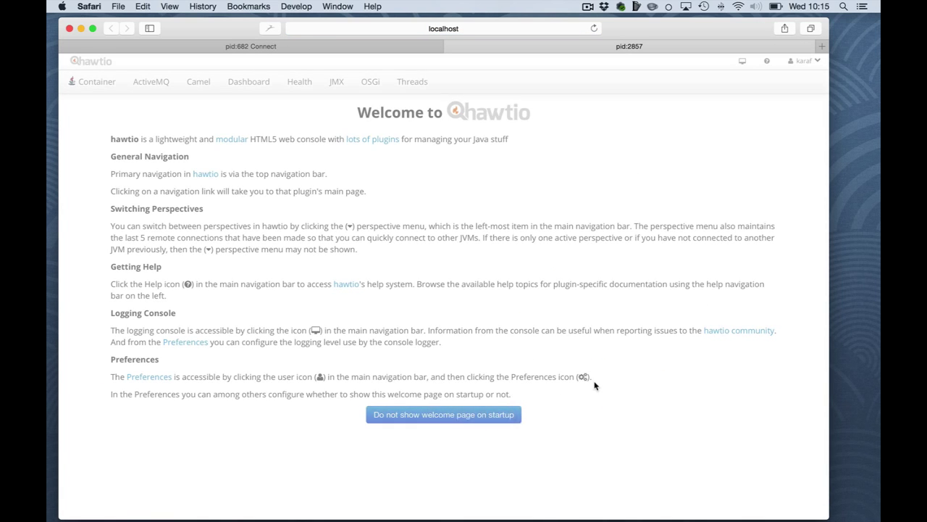
View the ActiveMQ broker, then show the Monitor dashboard with JVM statistics
left_click(150, 81)
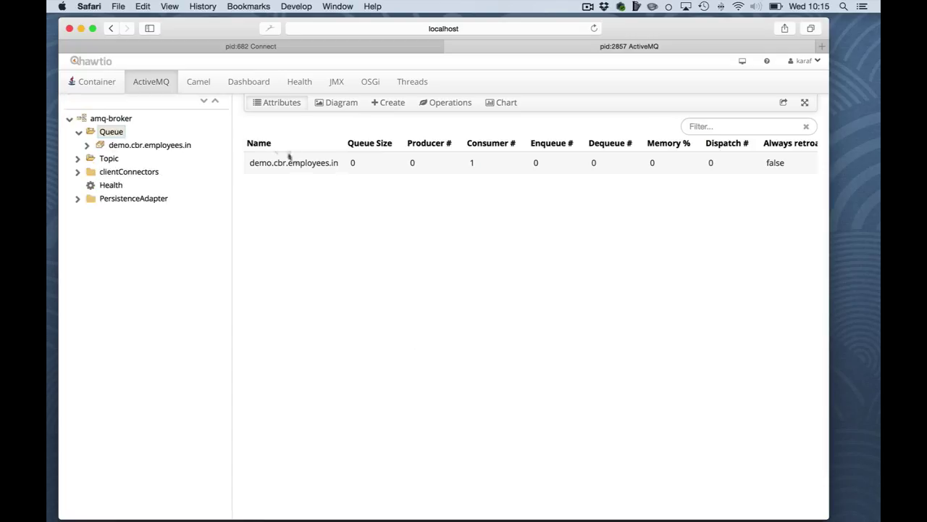
left_click(248, 81)
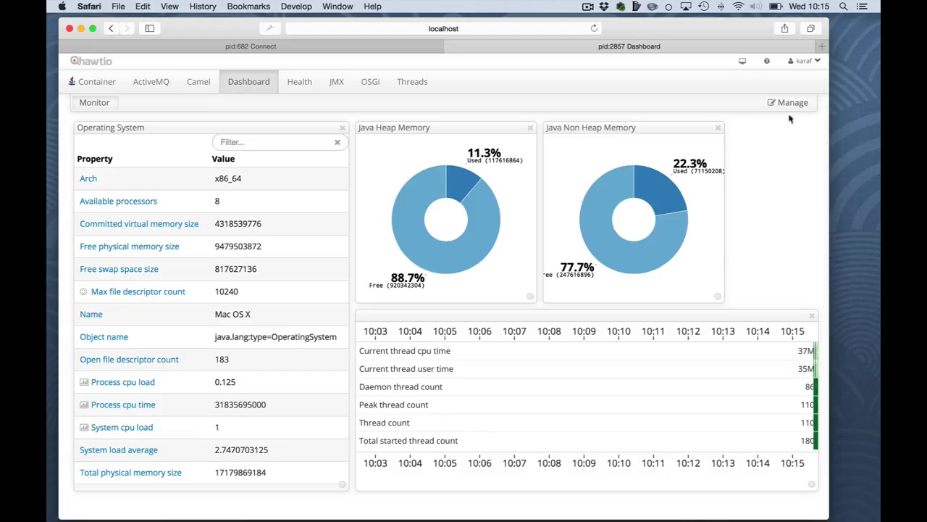
Create a new dashboard and name it Robin's dashboard
left_click(788, 102)
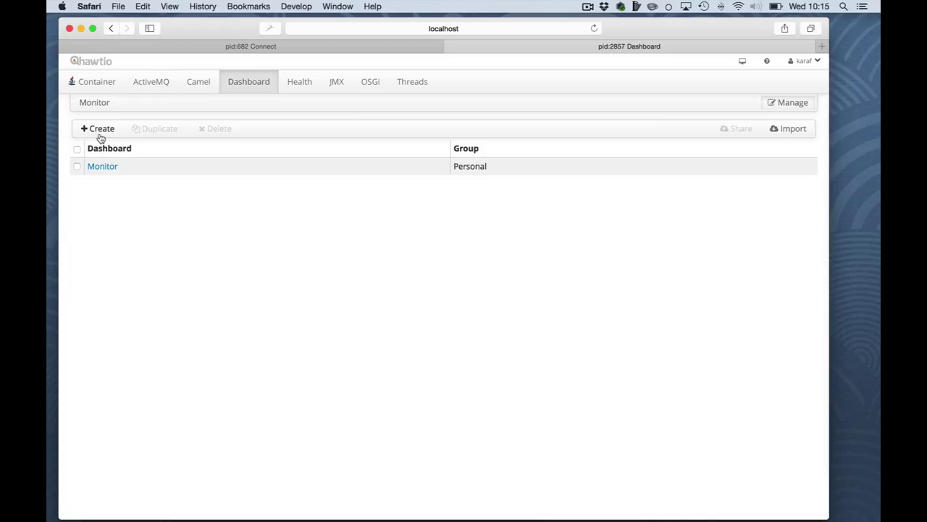
left_click(98, 128)
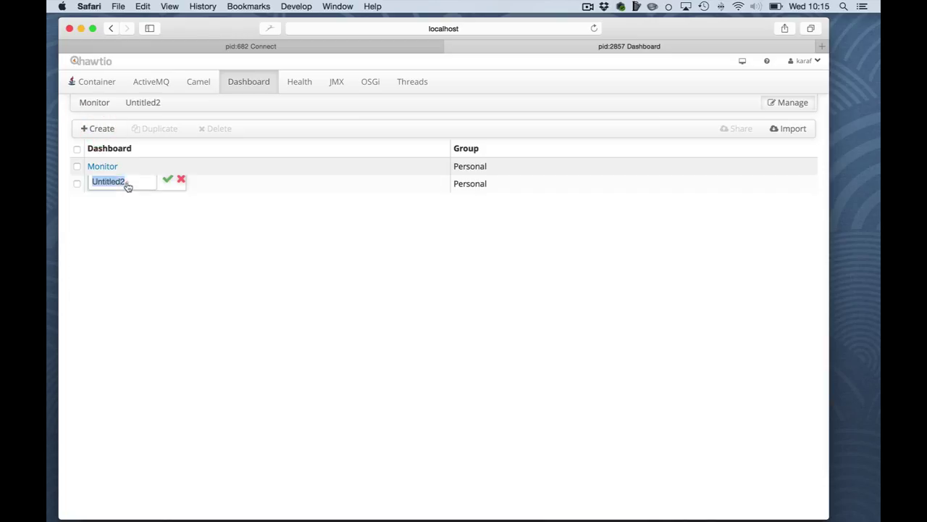
type("Robi")
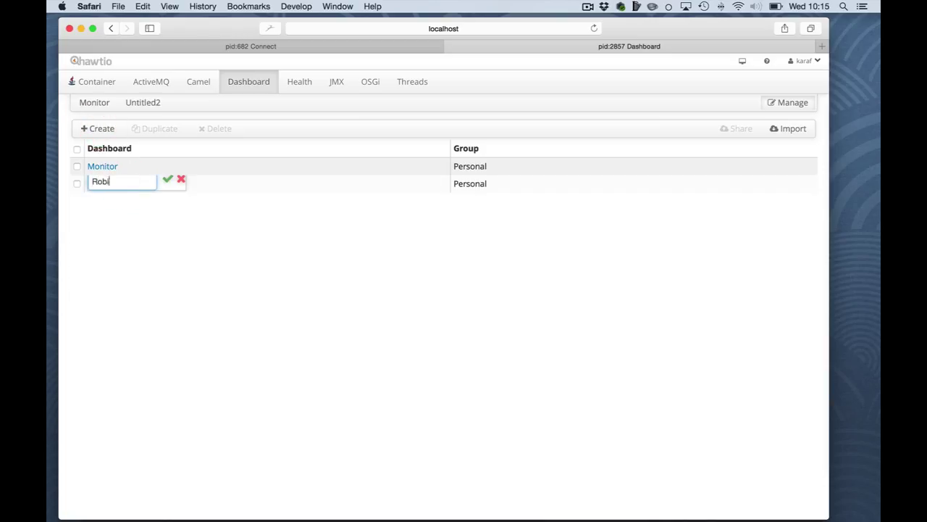
type("n's")
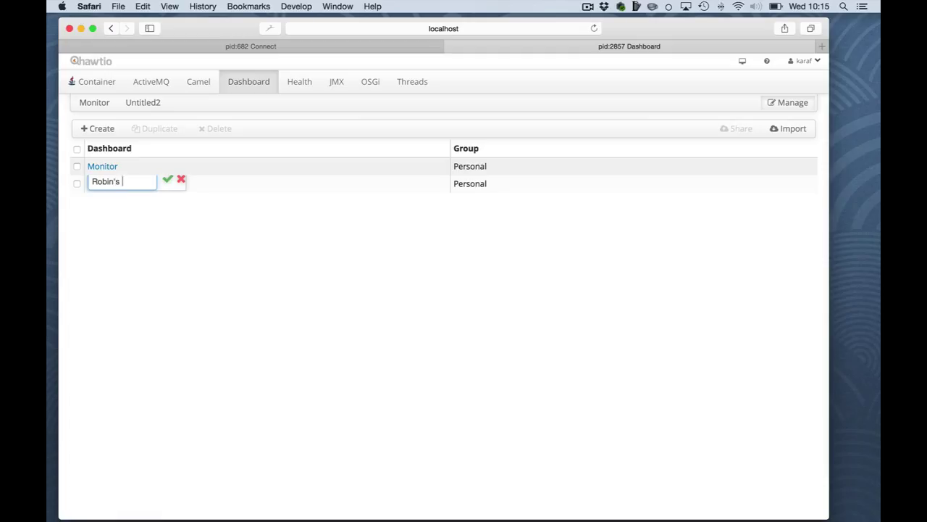
type("das")
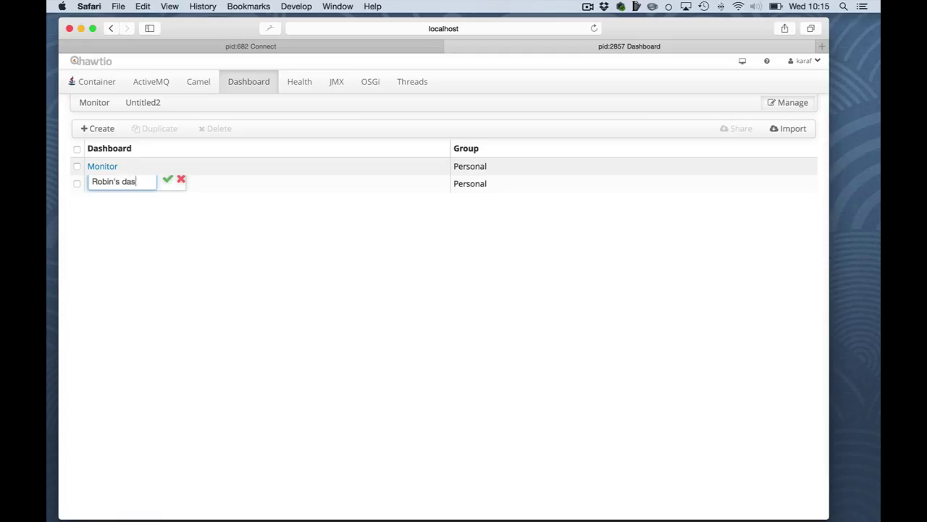
type("hboard")
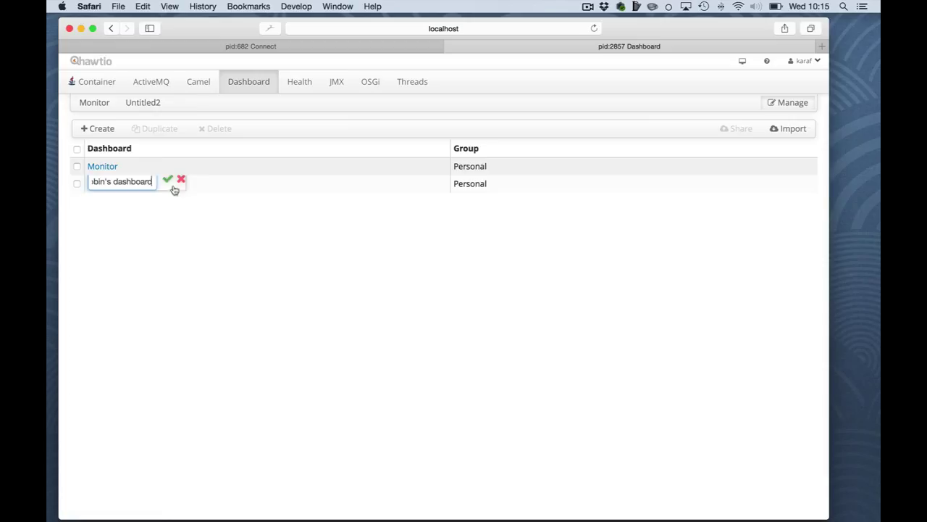
left_click(168, 179)
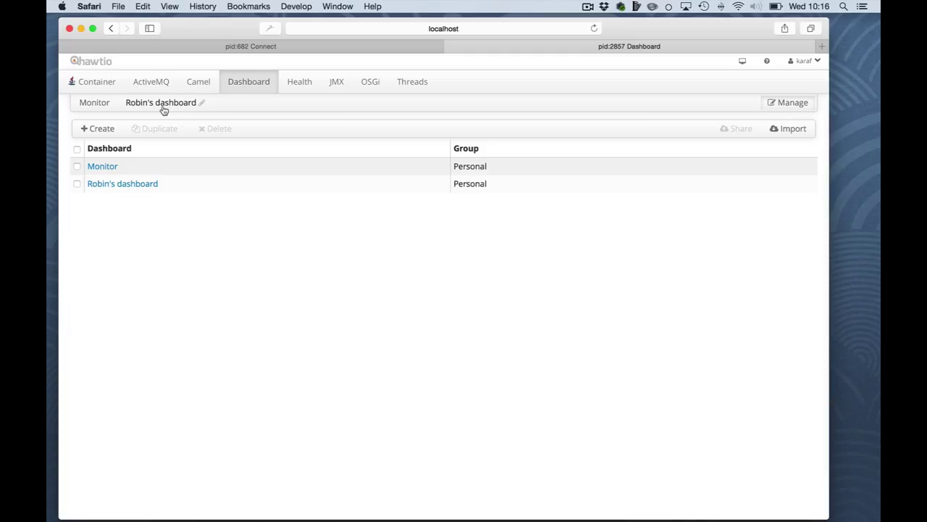
mouse_move(151, 81)
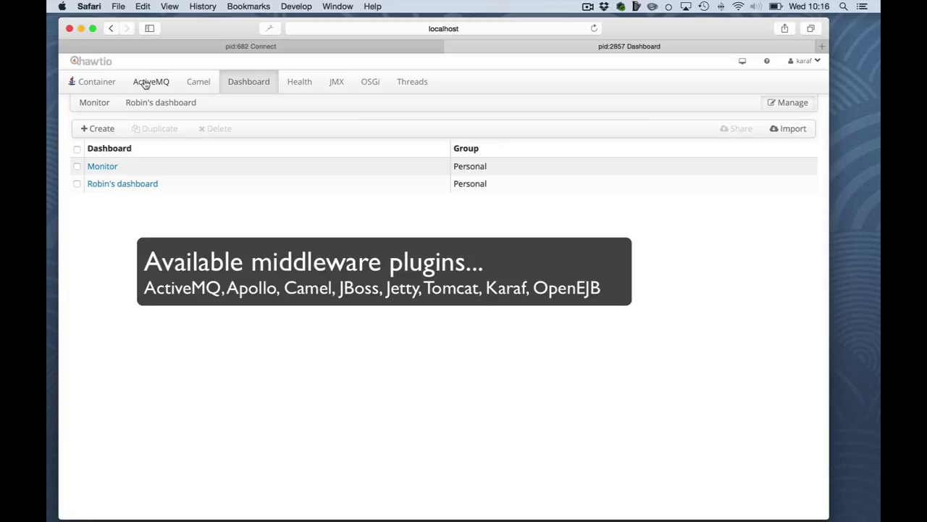
mouse_move(340, 97)
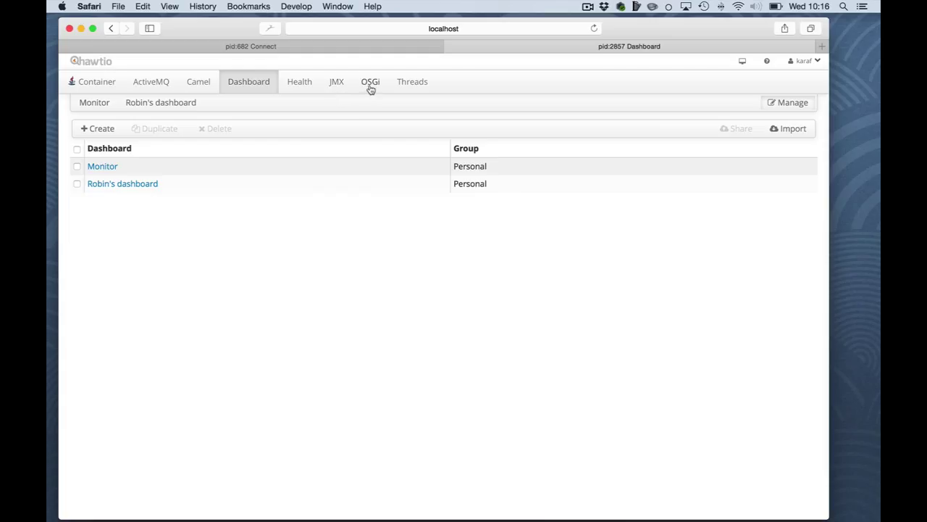
mouse_move(150, 82)
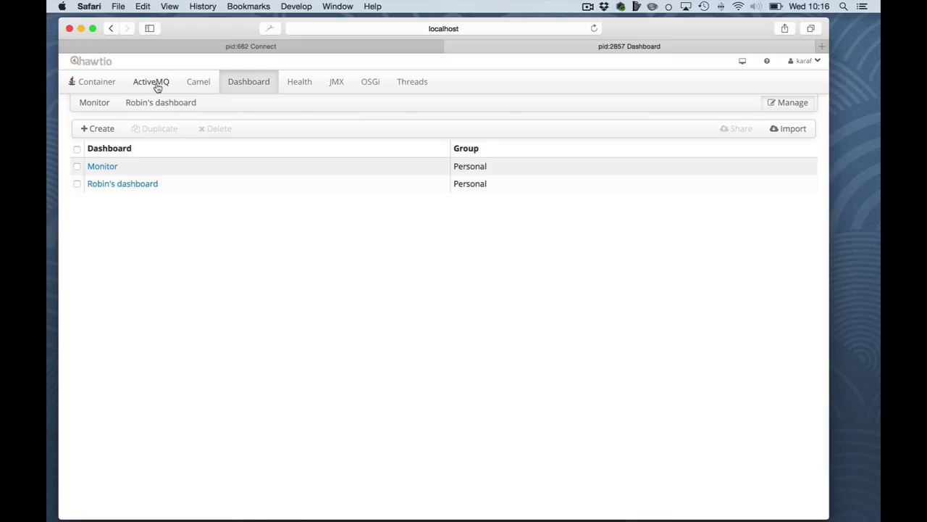
Create the ActiveMQ queue MyQueue on the broker and show its attributes
left_click(150, 81)
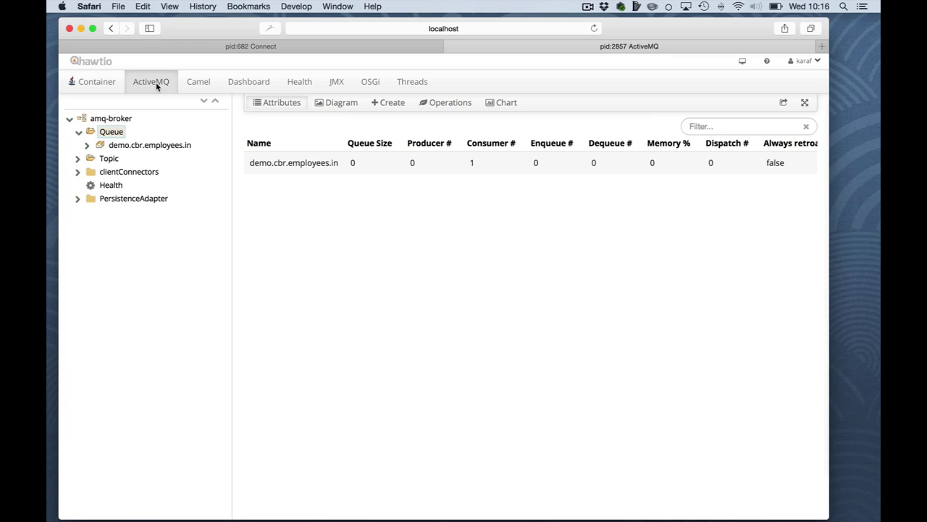
left_click(149, 145)
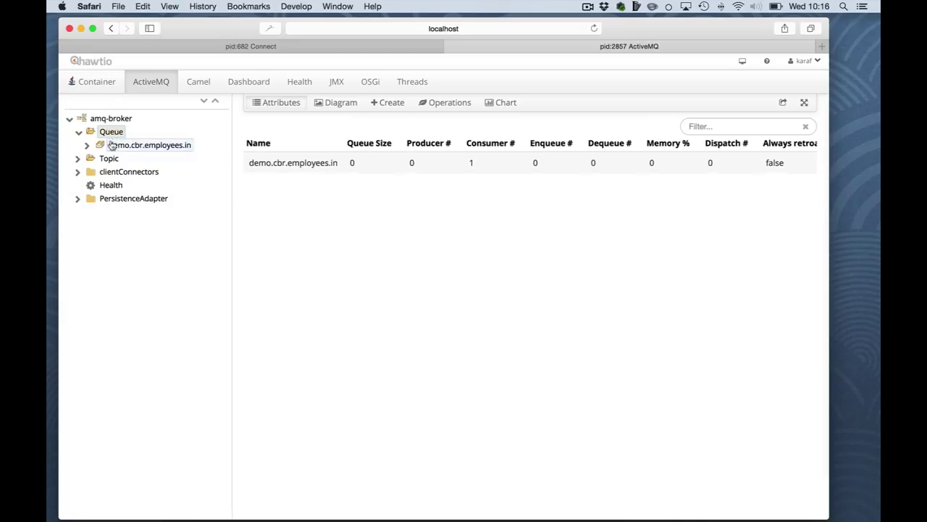
left_click(392, 102)
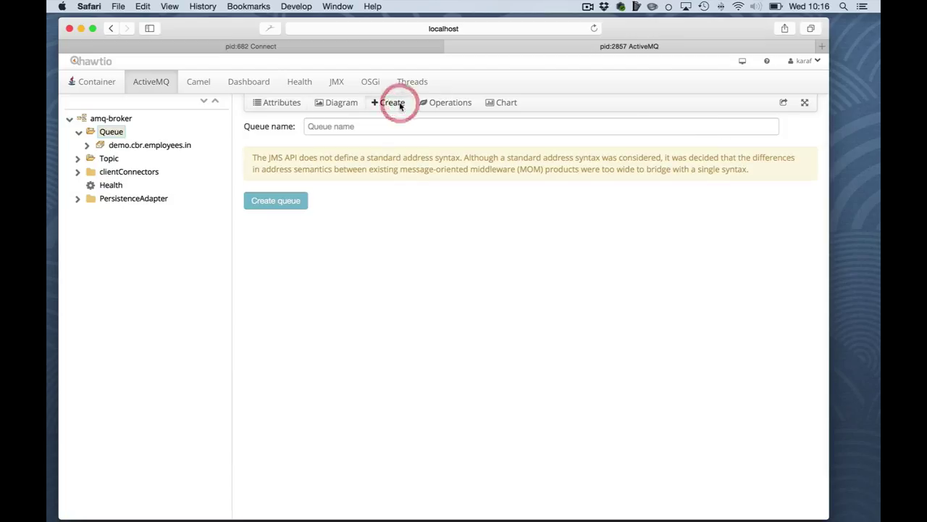
type("MyQ")
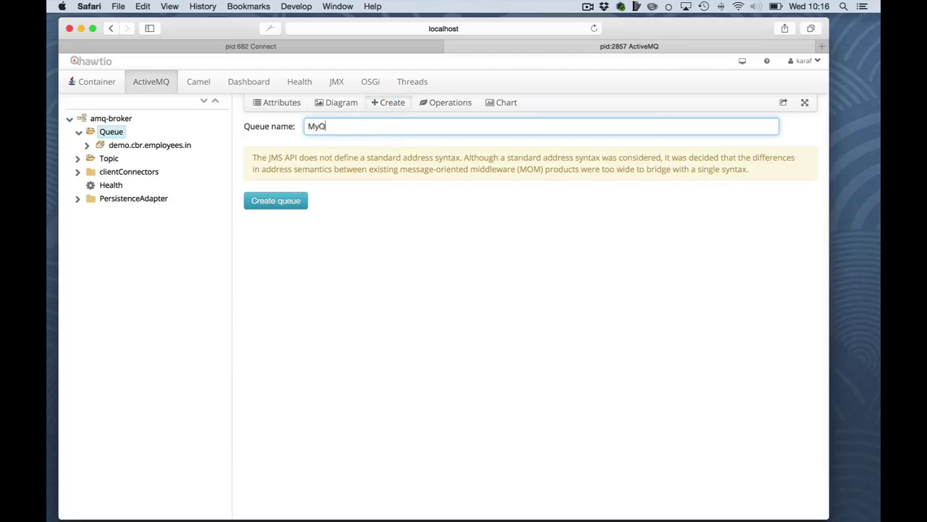
left_click(275, 200)
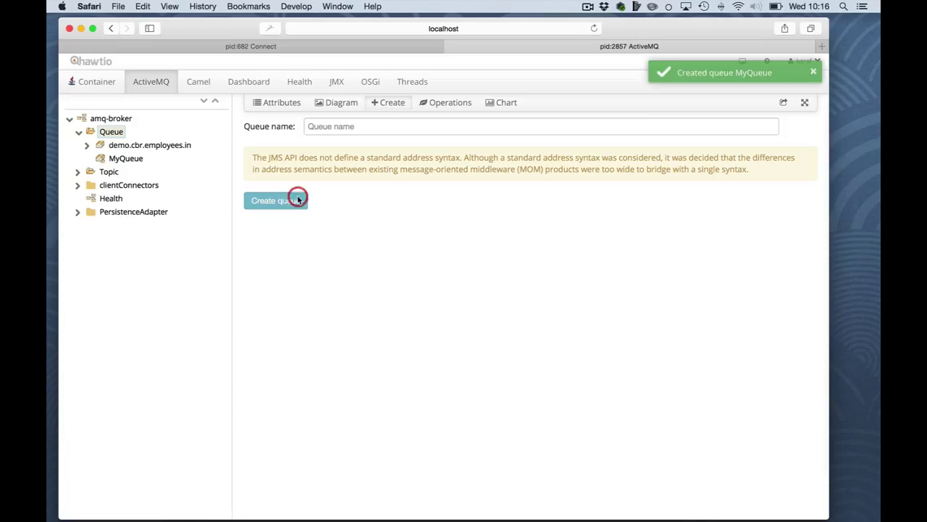
left_click(125, 158)
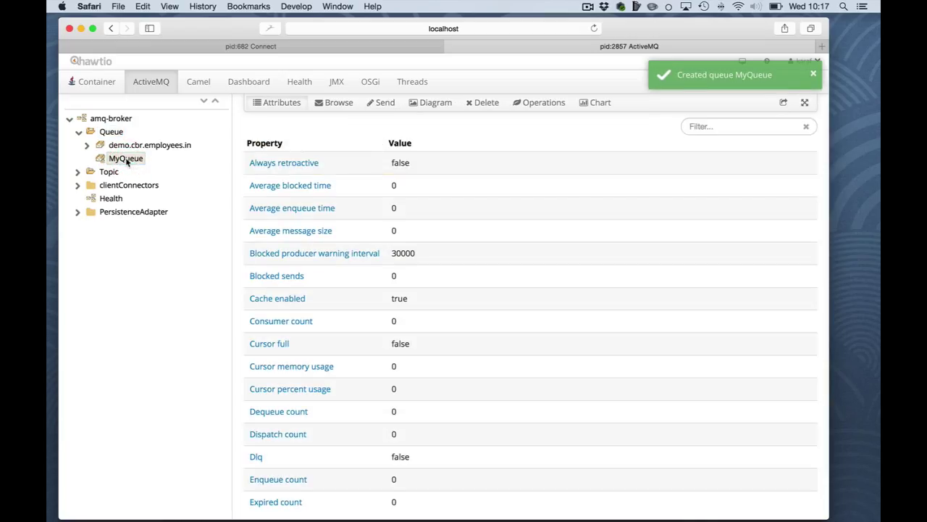
Compose a Send message for MyQueue with body 'Hello world'
left_click(385, 102)
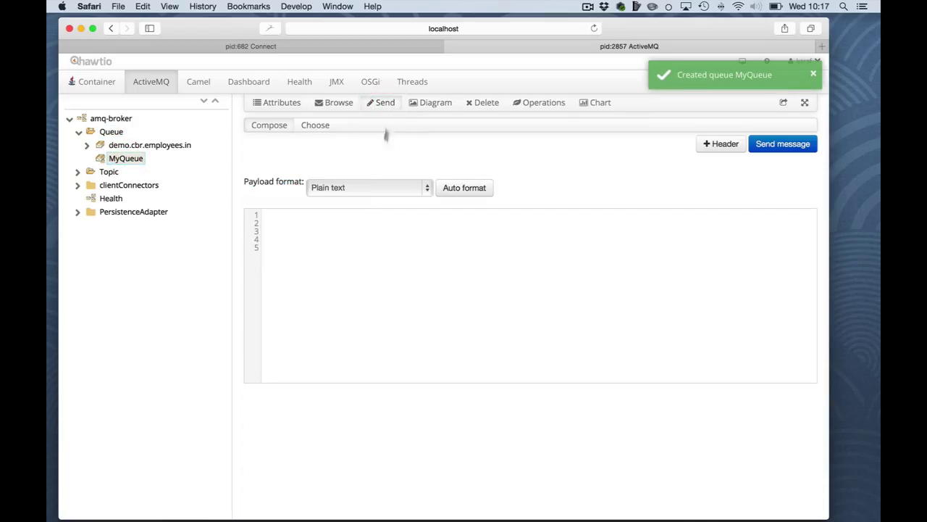
type("Hello")
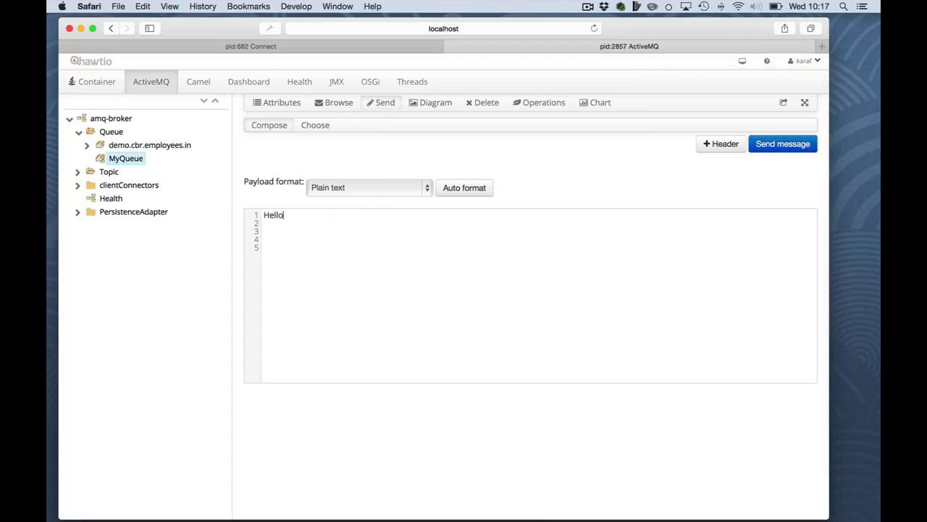
type("world")
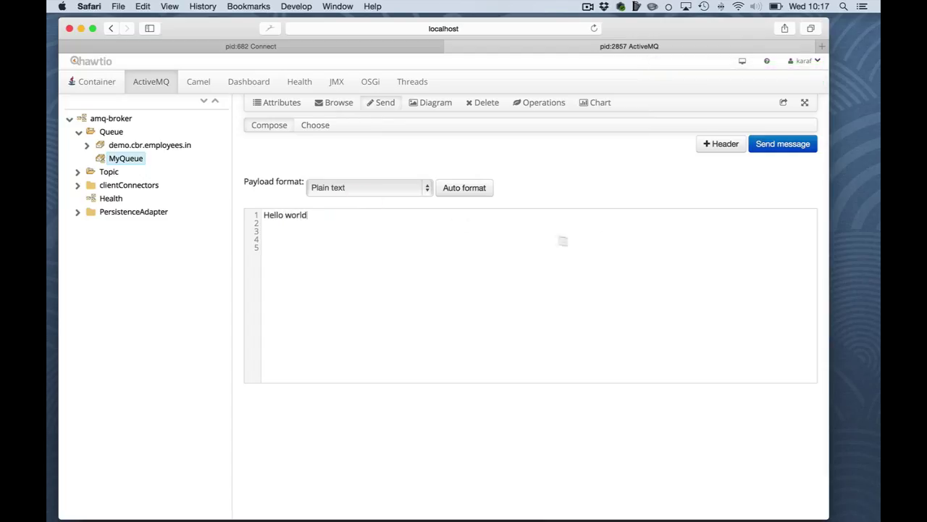
Add header CamelCorrelationId with value 1234 and send the message to MyQueue
left_click(720, 143)
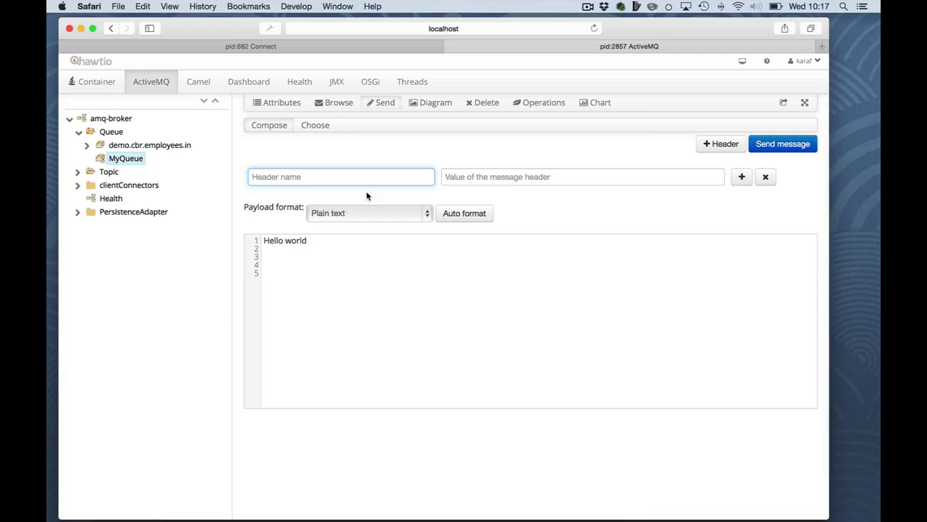
type("ca")
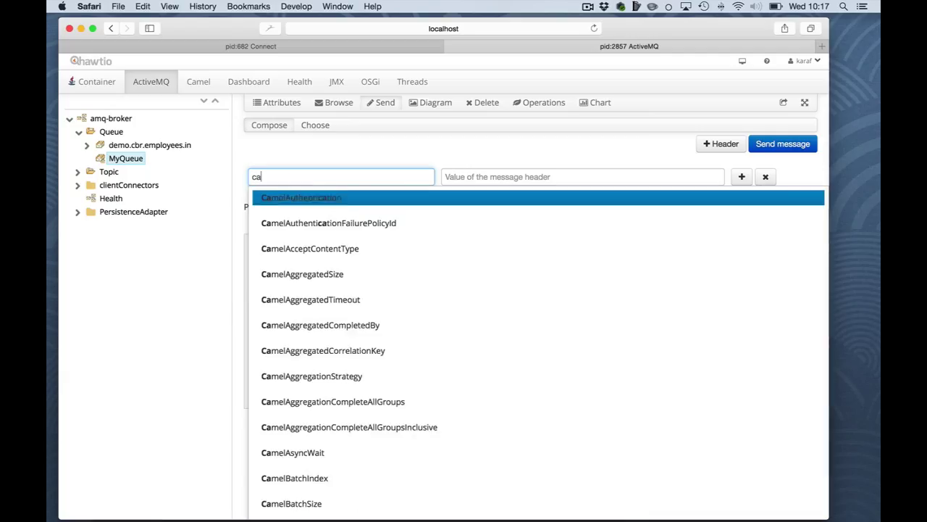
type("mel")
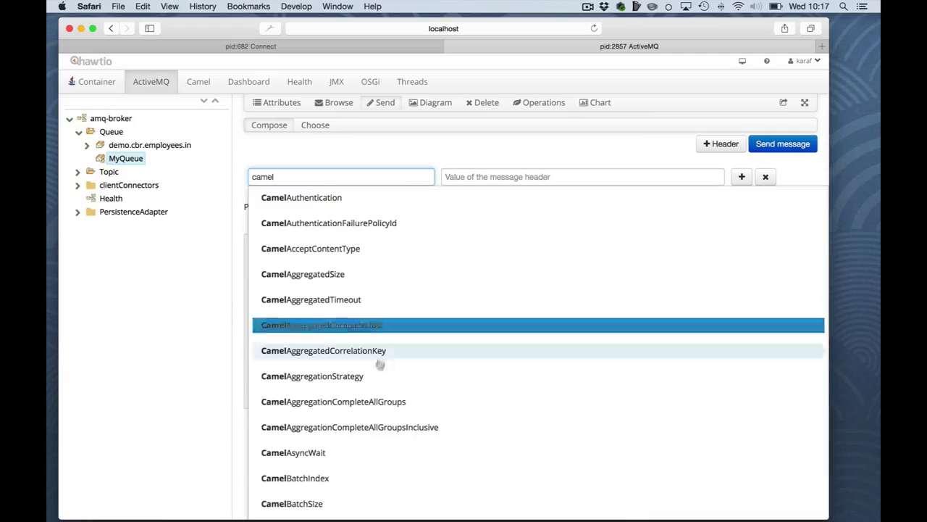
scroll("down", 3)
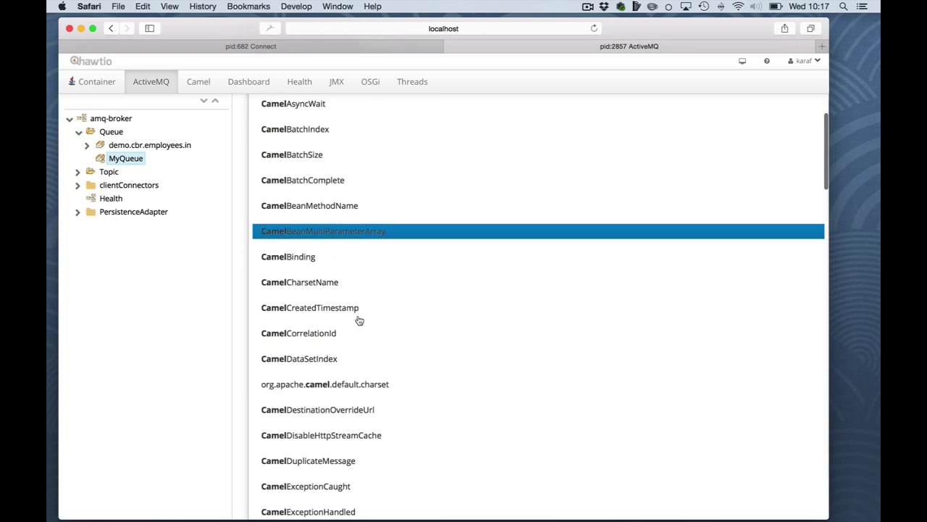
scroll("down", 3)
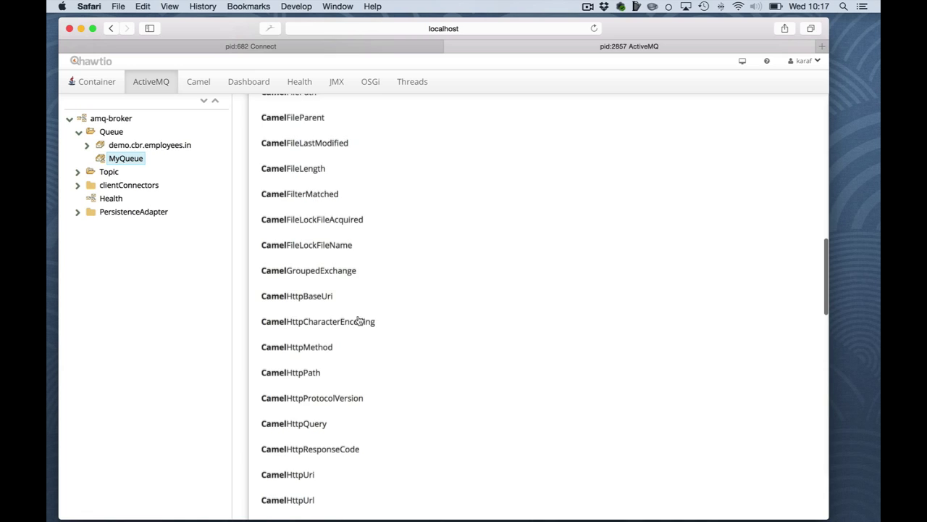
left_click(296, 295)
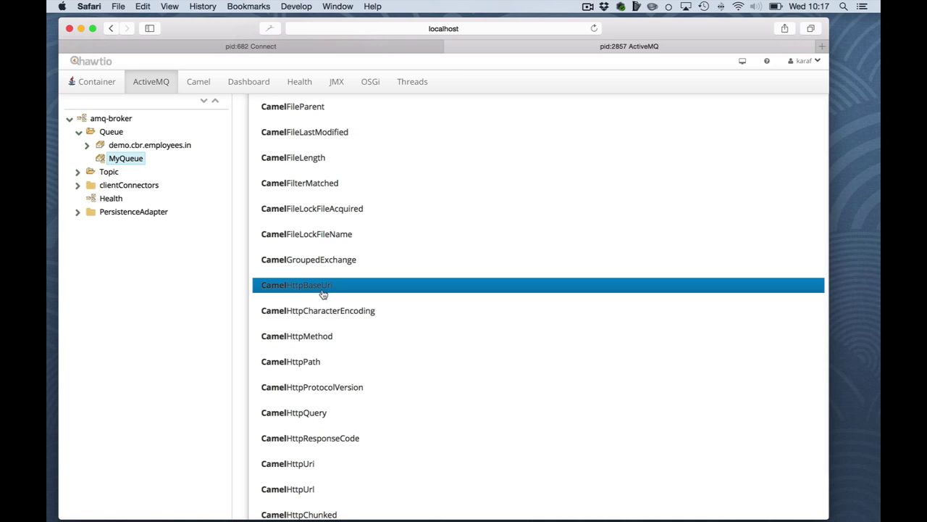
scroll("up", 3)
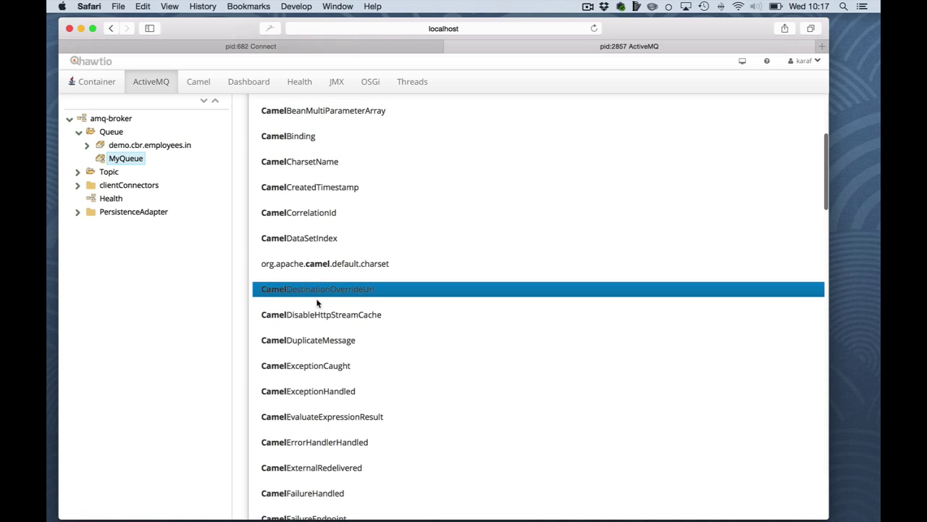
left_click(308, 339)
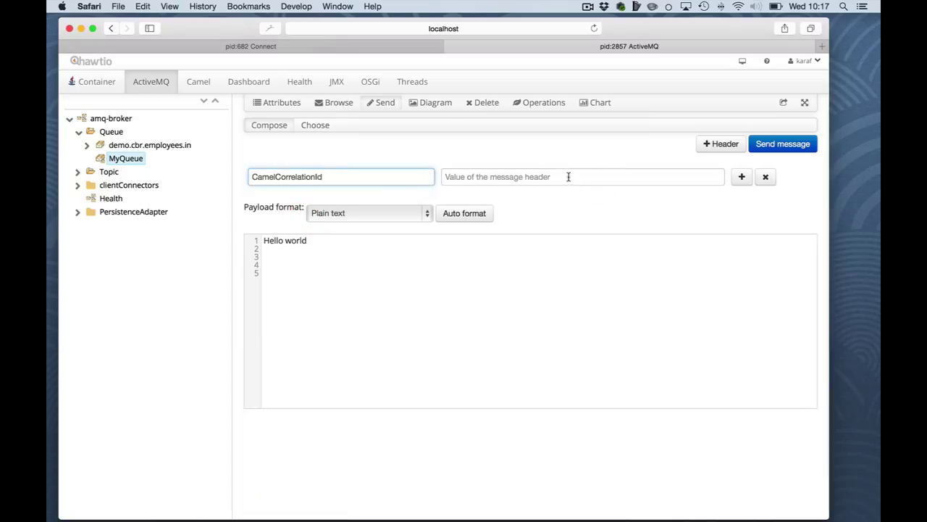
type("1234")
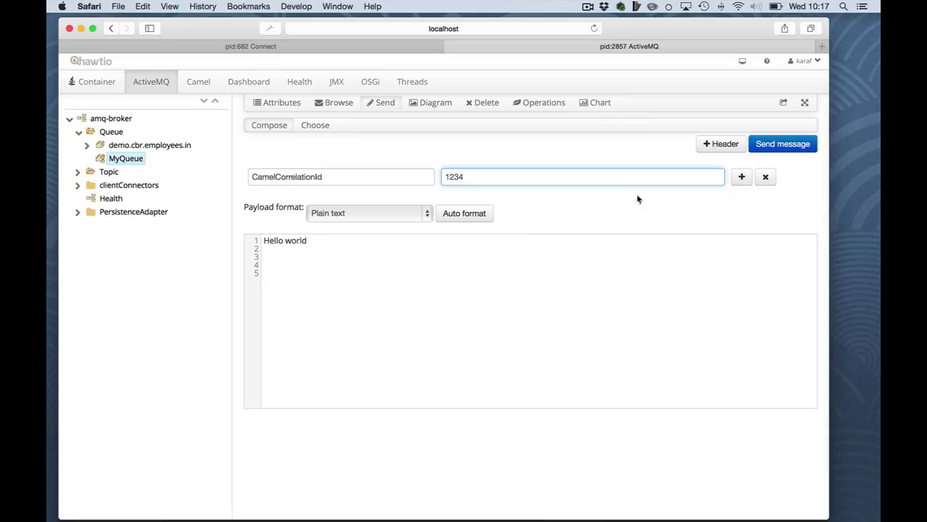
mouse_move(782, 144)
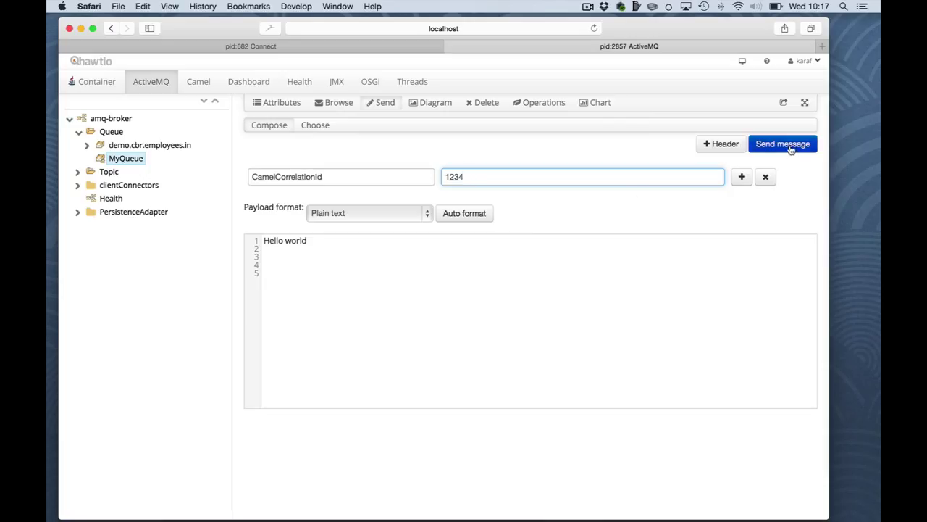
left_click(783, 143)
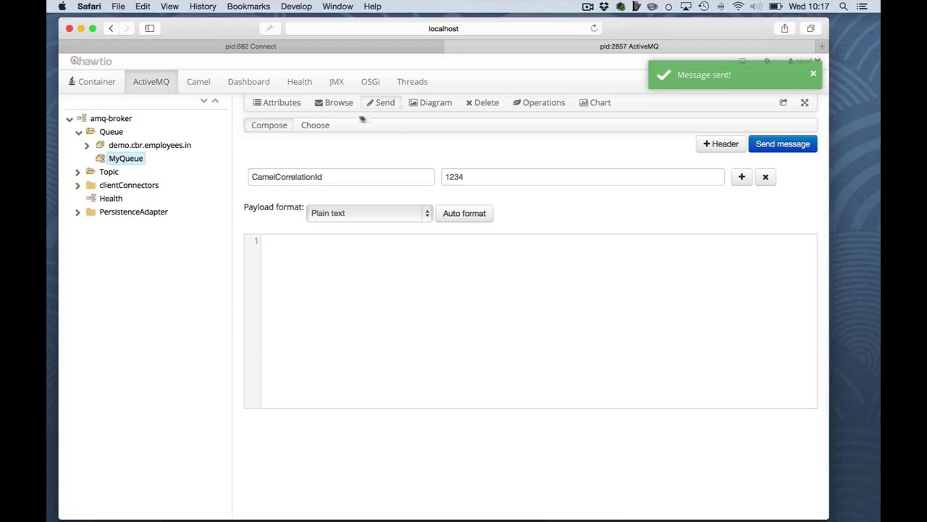
Browse MyQueue's message, confirm its Hello world body and CamelCorrelationId 1234, then close the details
left_click(339, 103)
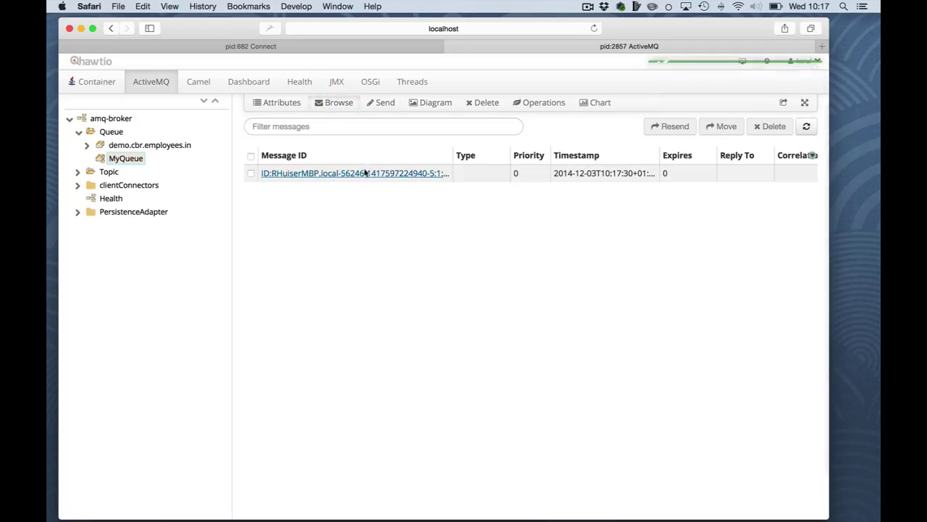
left_click(355, 173)
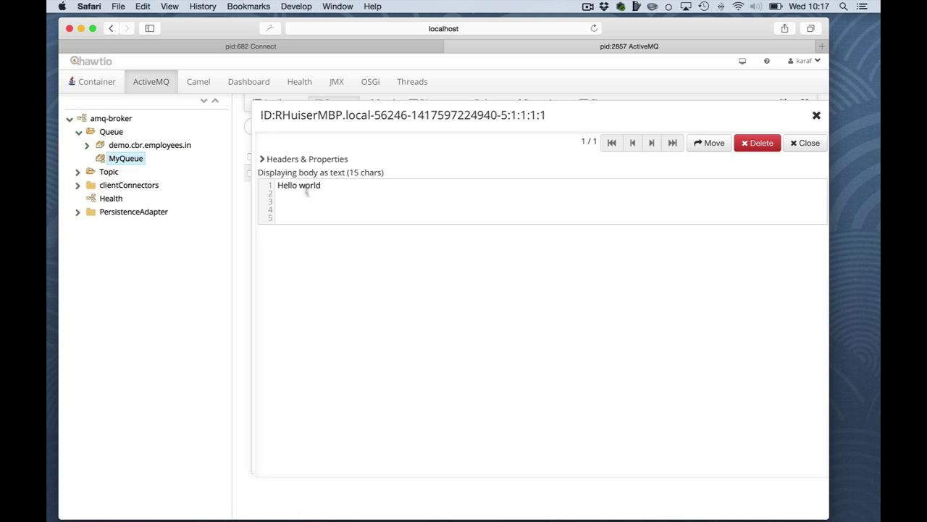
left_click(303, 158)
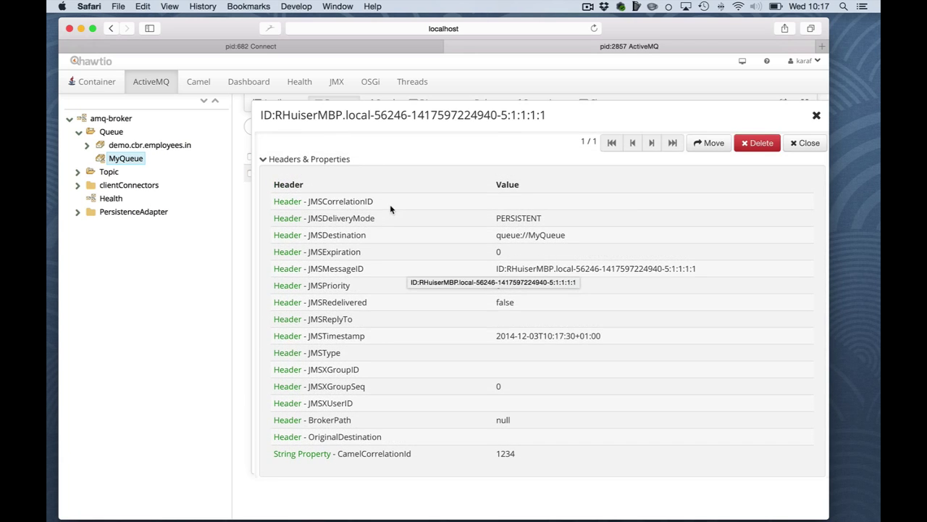
scroll("down", 3)
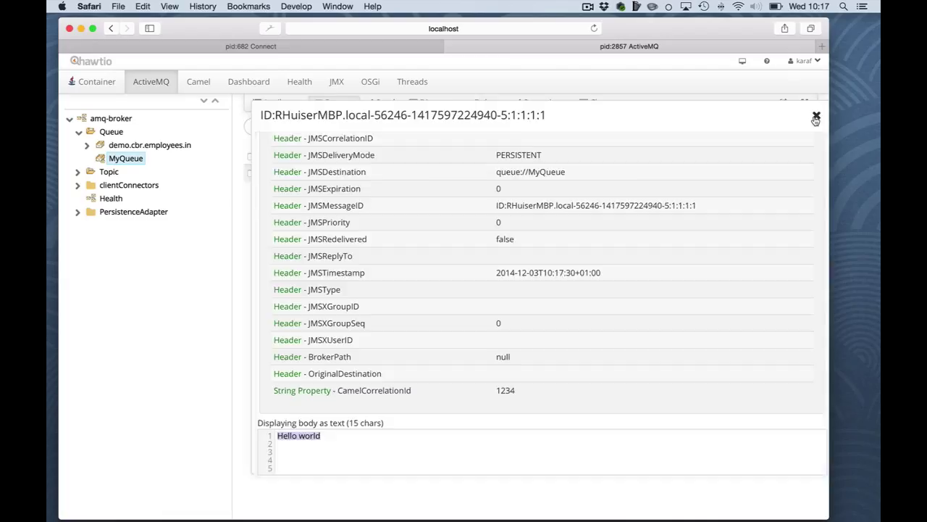
left_click(815, 116)
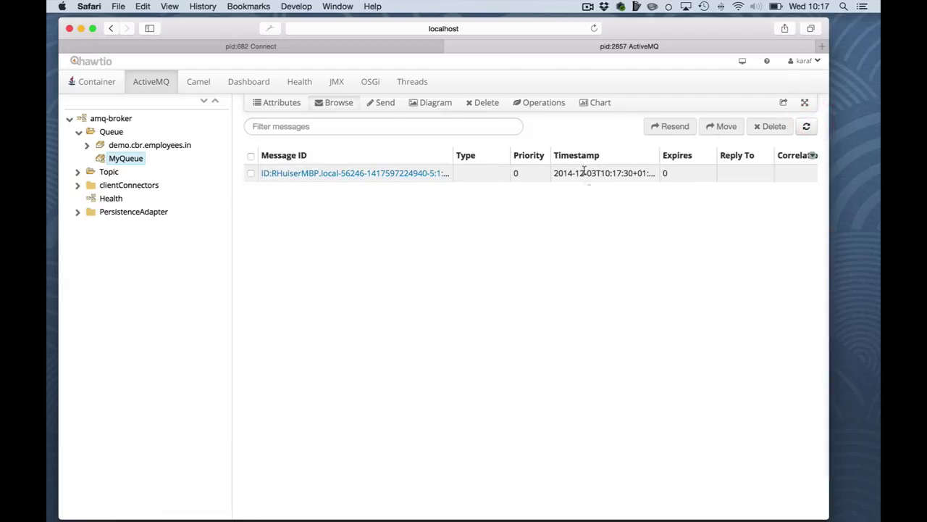
mouse_move(770, 221)
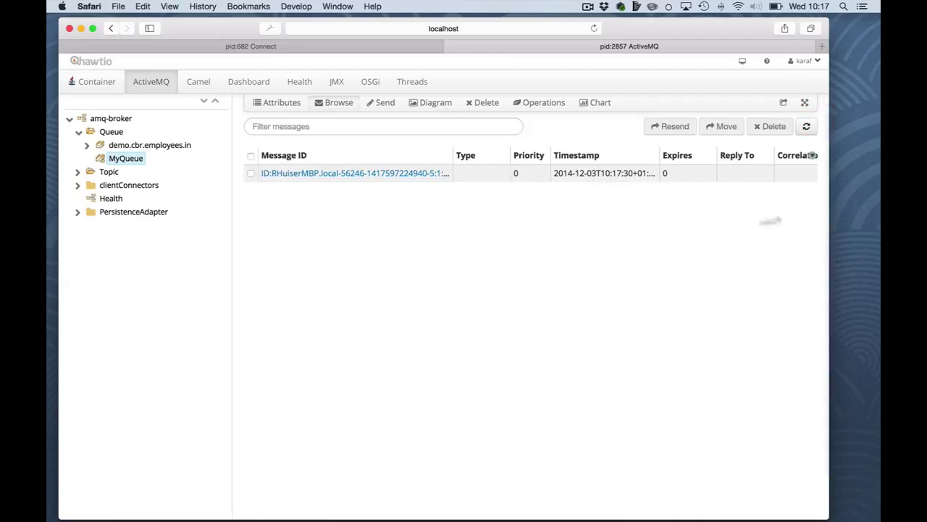
Hide the Type, Timestamp and Expires columns and select the queued message
left_click(812, 155)
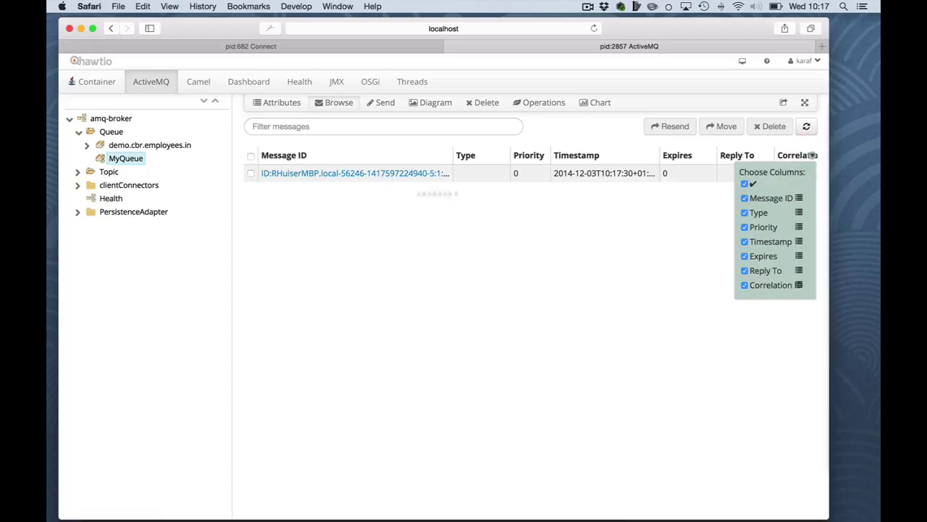
left_click(744, 255)
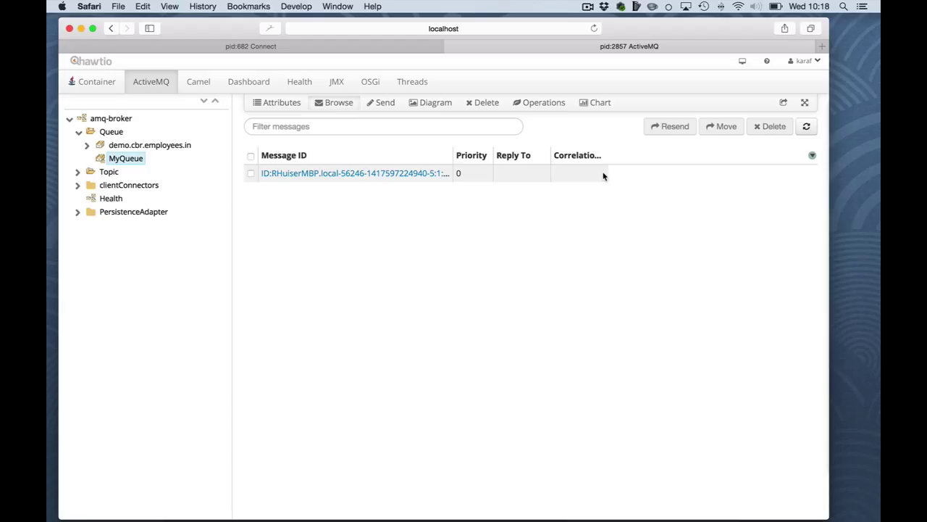
mouse_move(245, 179)
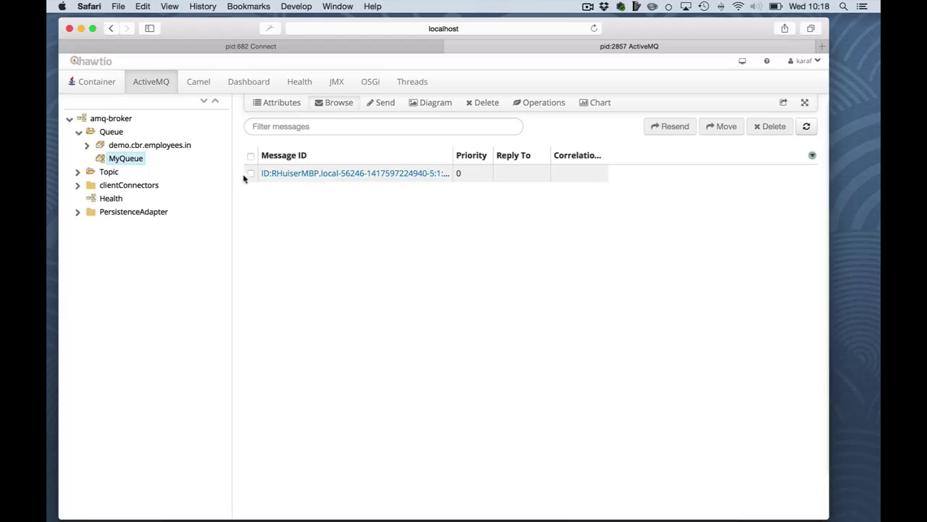
left_click(251, 173)
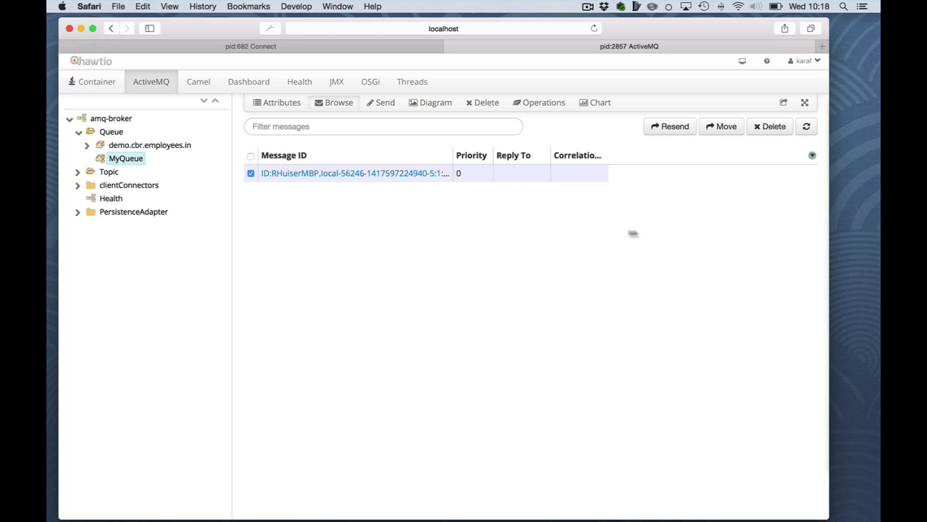
Move the selected message from MyQueue into a new queue named MyQueue2
left_click(722, 126)
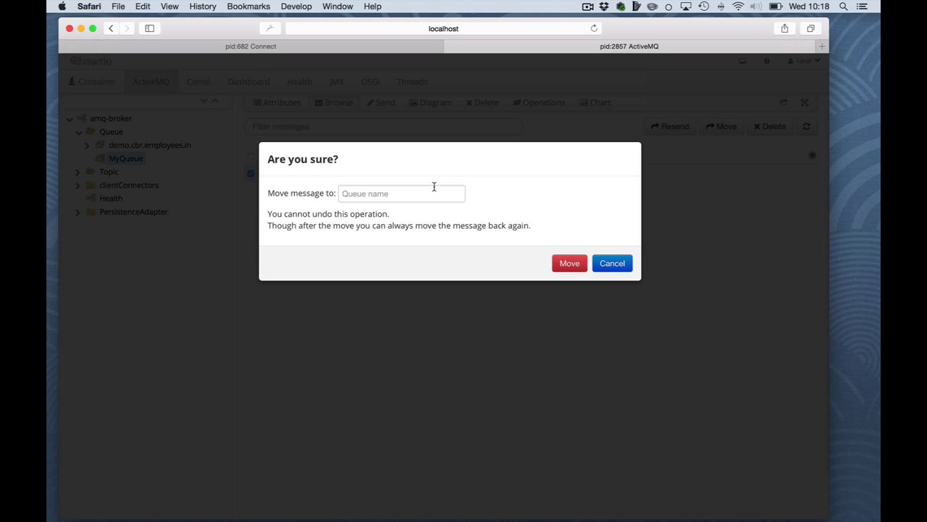
left_click(401, 193)
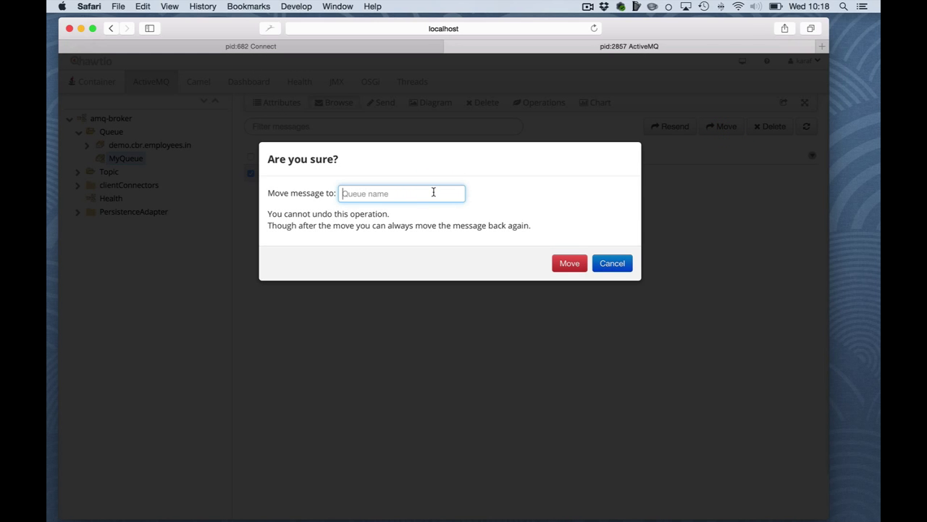
type("d")
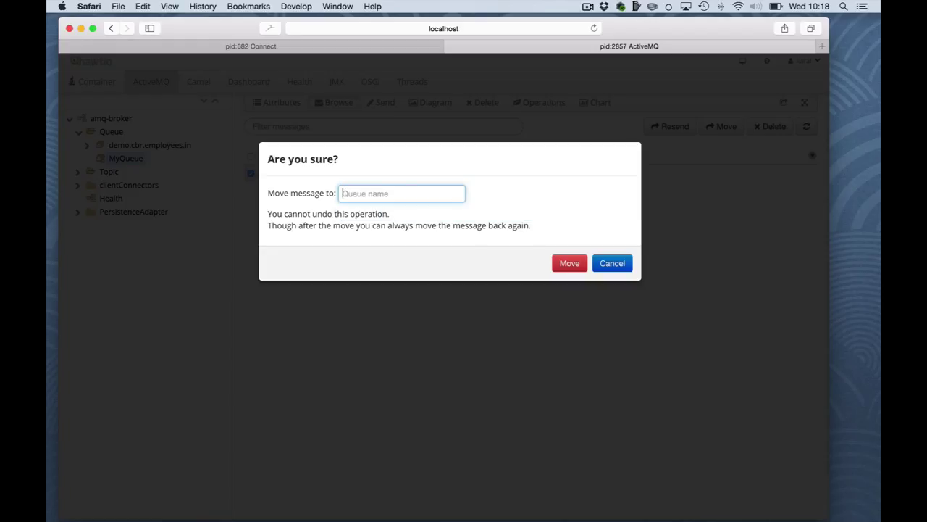
type("MyQueue")
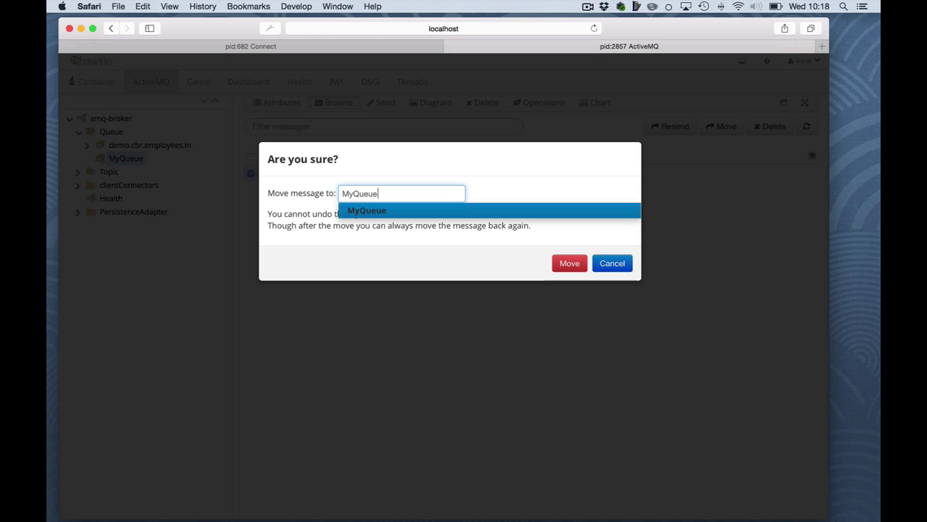
type("2")
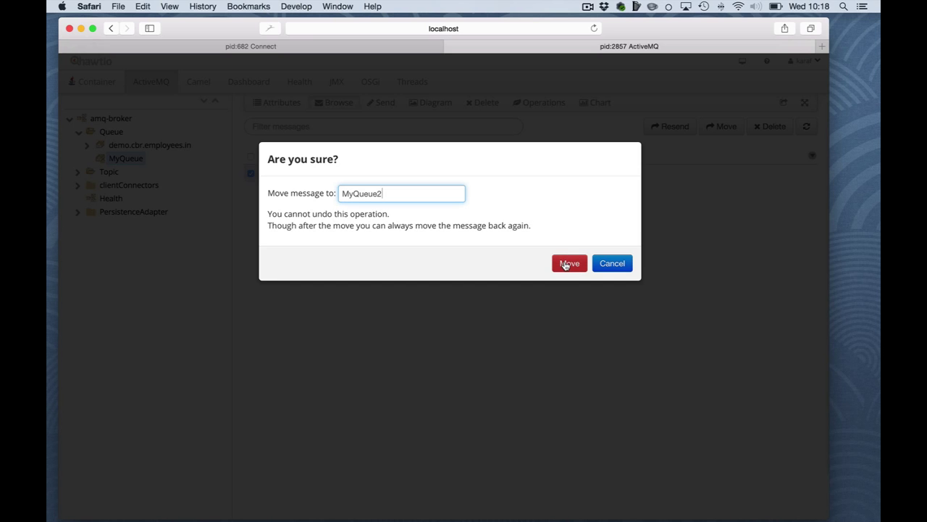
left_click(570, 263)
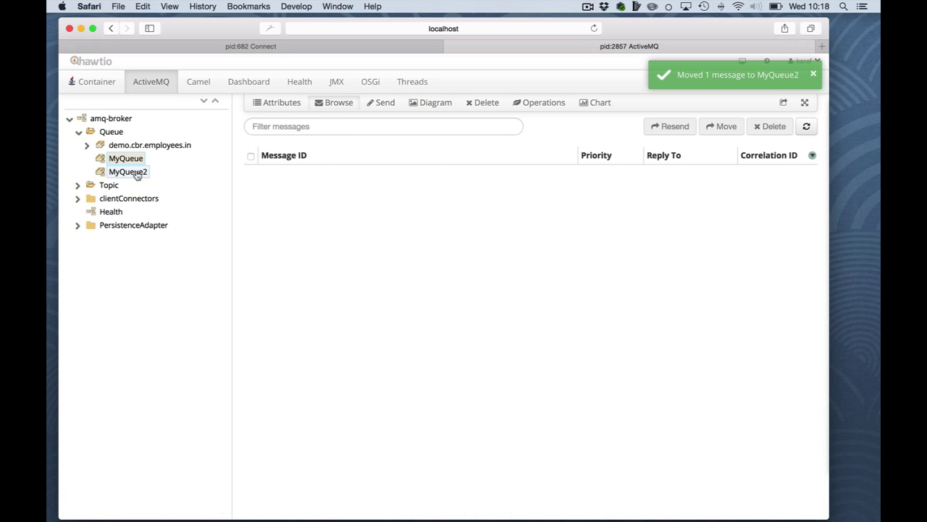
View MyQueue2's messages and read the moved message's Hello world body
left_click(128, 171)
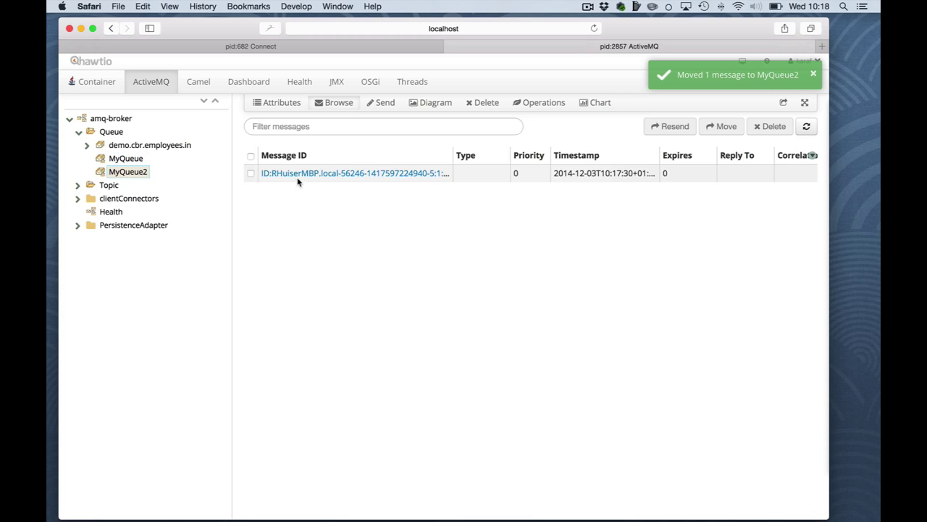
left_click(354, 172)
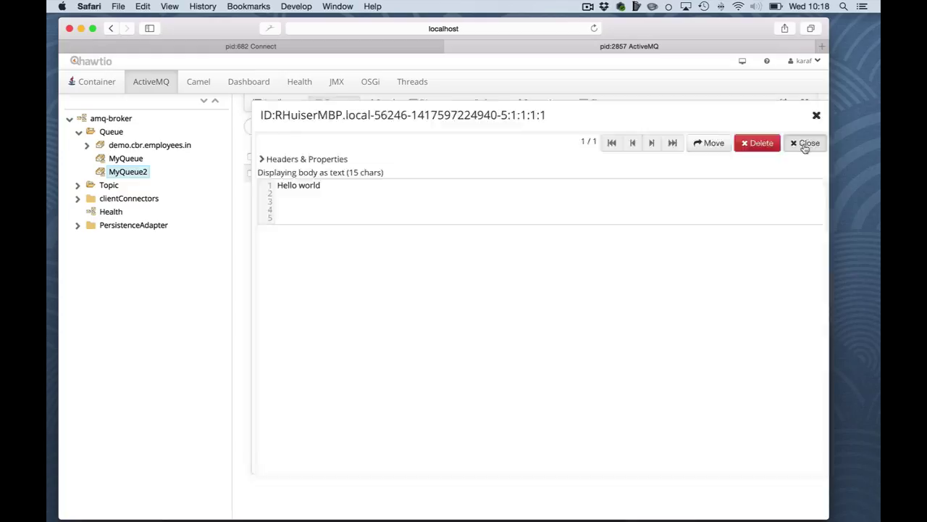
Close the message details, visit the broker's Queue folder and return to MyQueue2's list
left_click(805, 143)
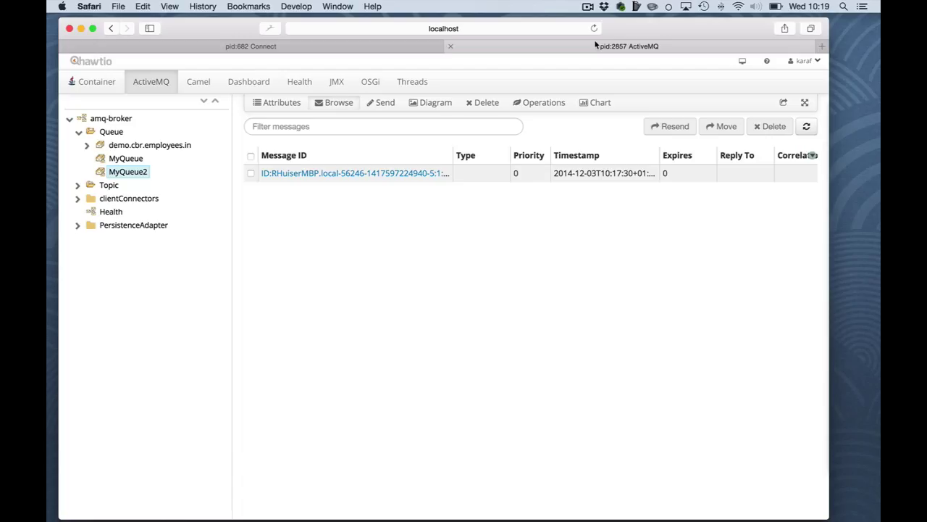
mouse_move(375, 203)
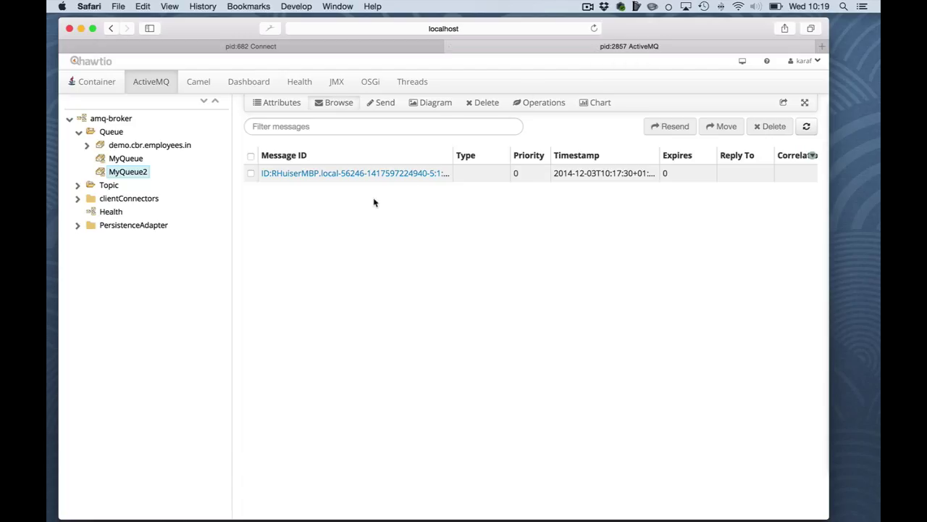
left_click(111, 132)
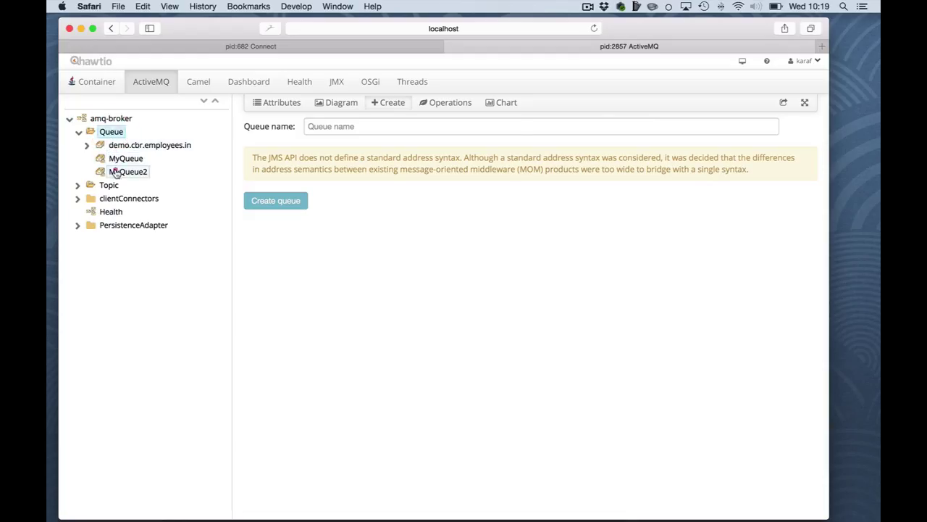
left_click(127, 172)
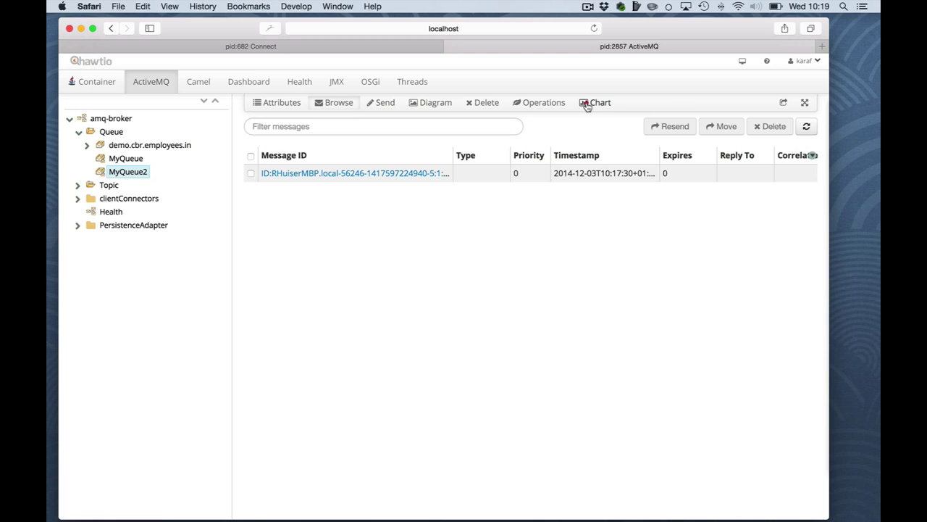
Display MyQueue2's live Chart of all attributes, including enqueue count 1.0 and queue size 1.0
left_click(598, 102)
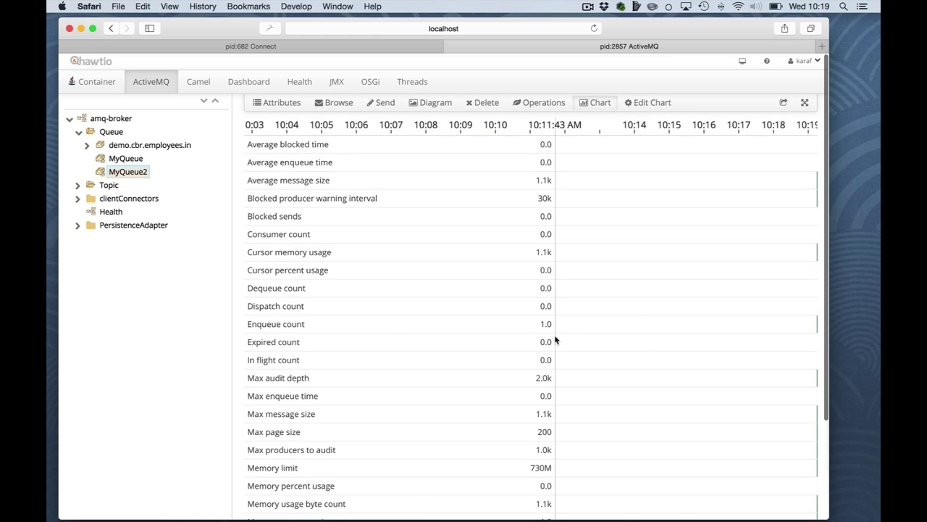
scroll("down", 3)
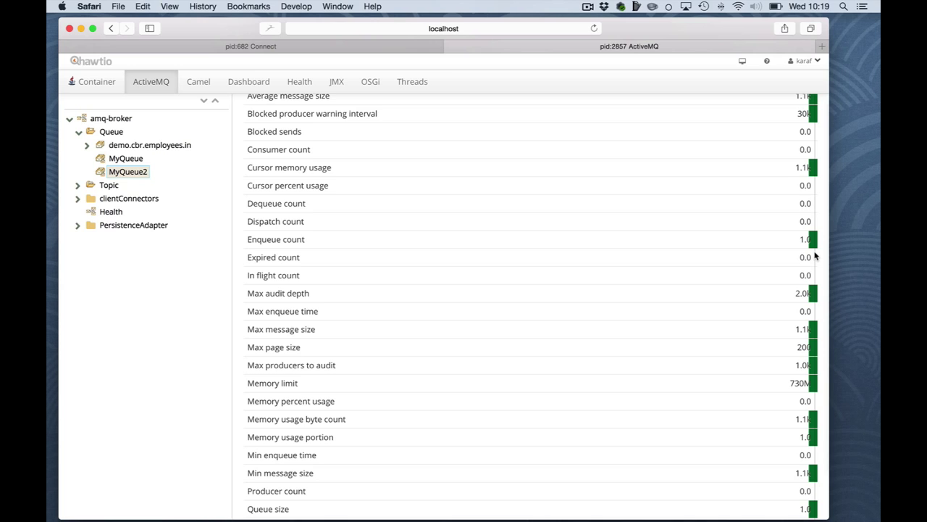
left_click(599, 102)
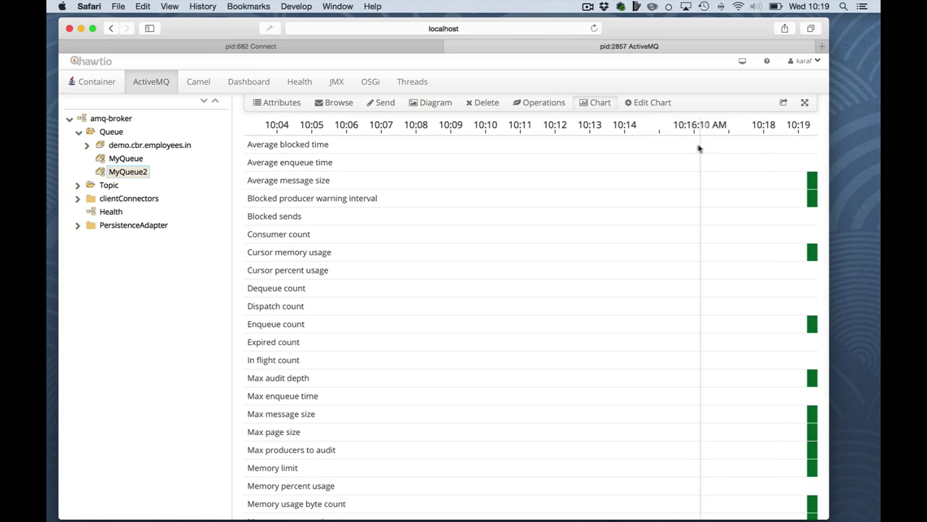
Edit the chart to plot only Consumer count, In flight count and Queue size
left_click(651, 102)
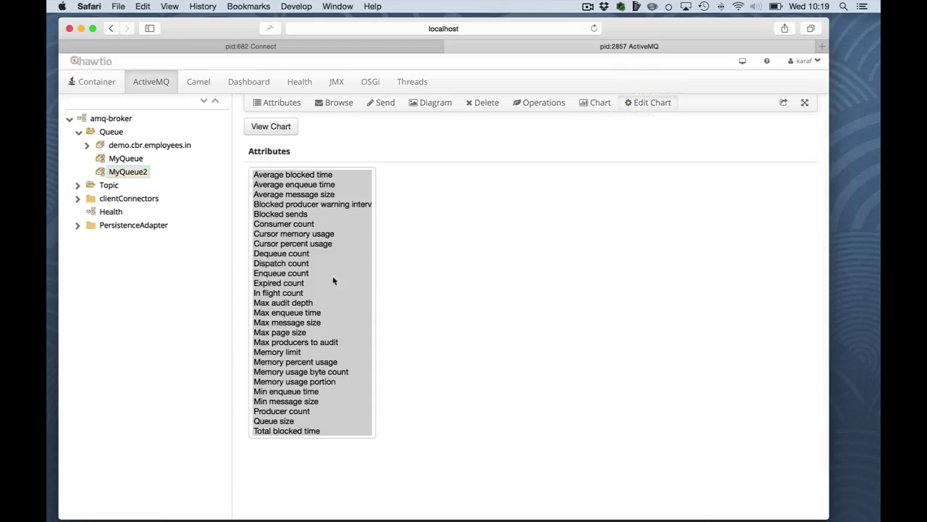
mouse_move(355, 272)
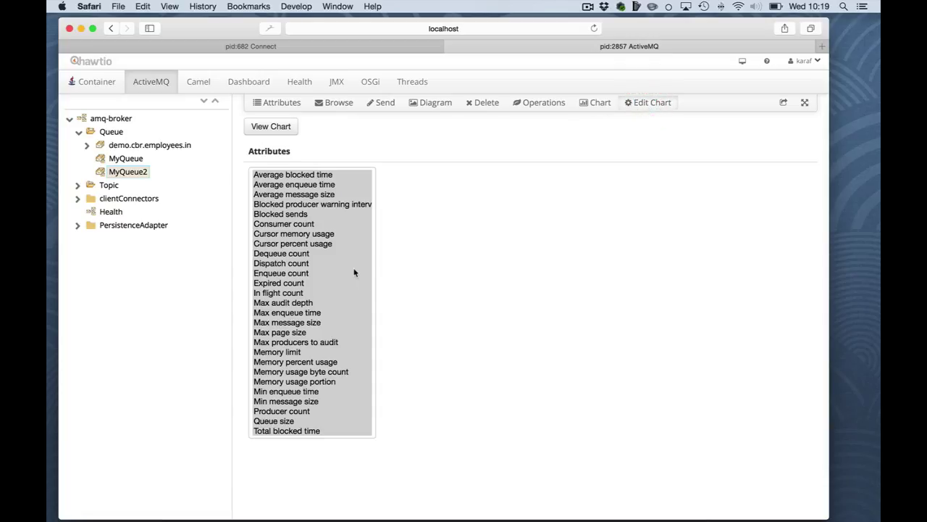
mouse_move(286, 230)
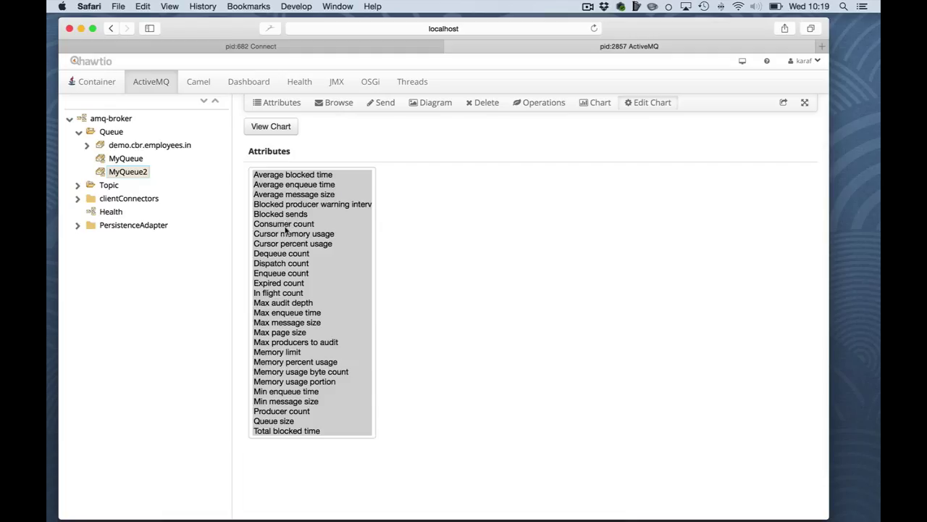
left_click(283, 223)
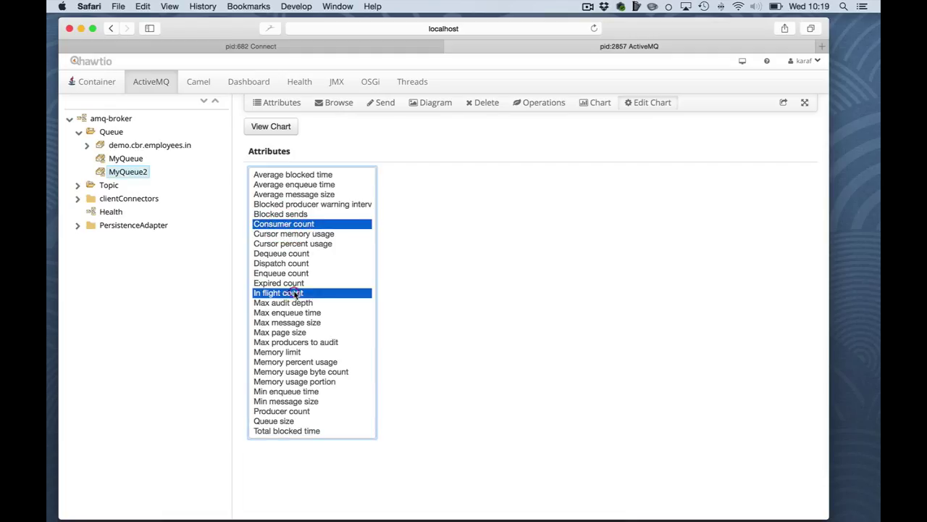
mouse_move(308, 397)
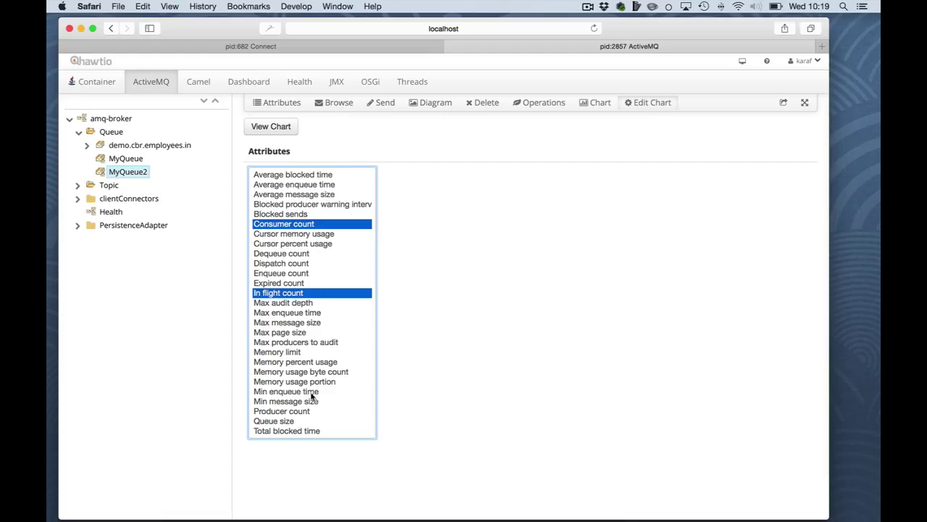
left_click(271, 126)
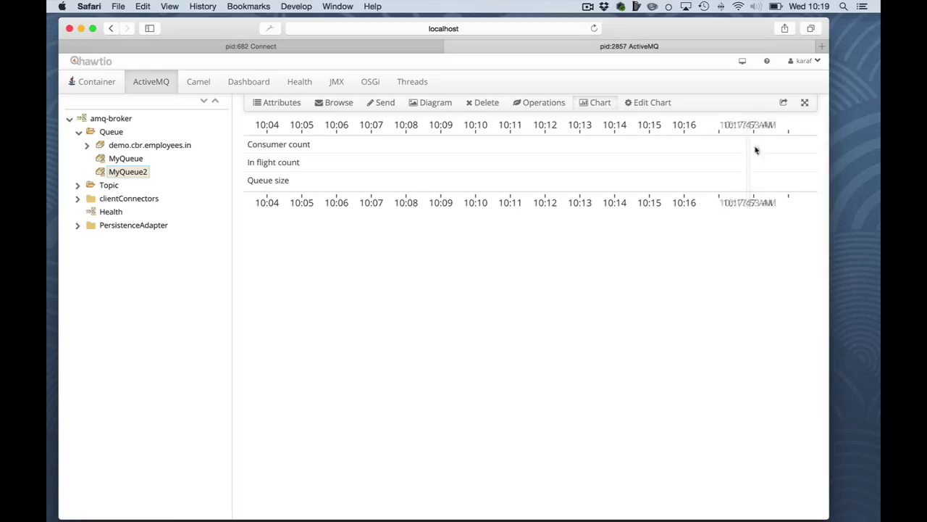
Add the MyQueue2 chart to Robin's dashboard and drag its widget wider and shorter
left_click(248, 81)
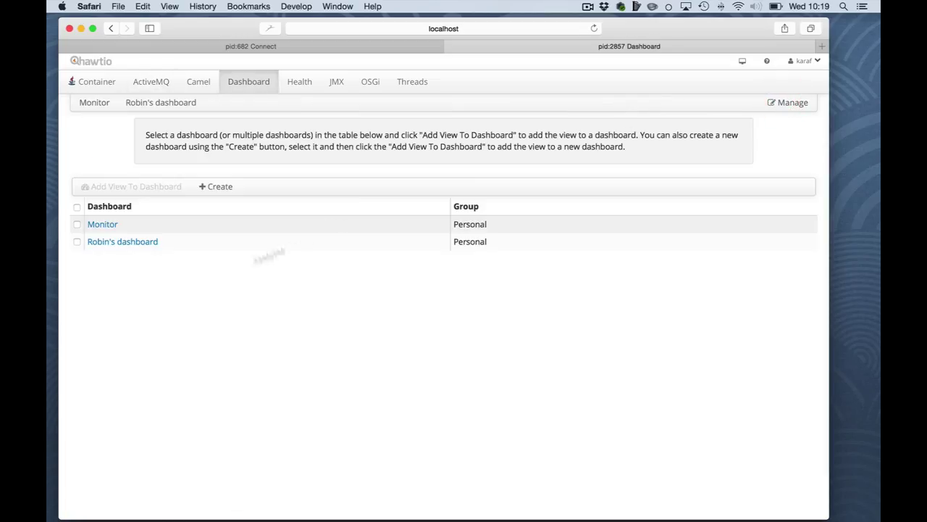
left_click(77, 241)
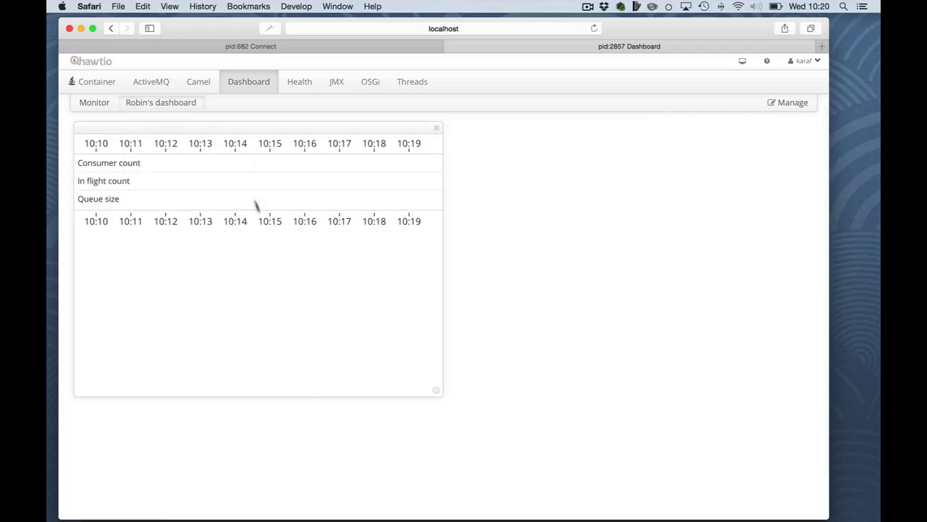
left_click(94, 102)
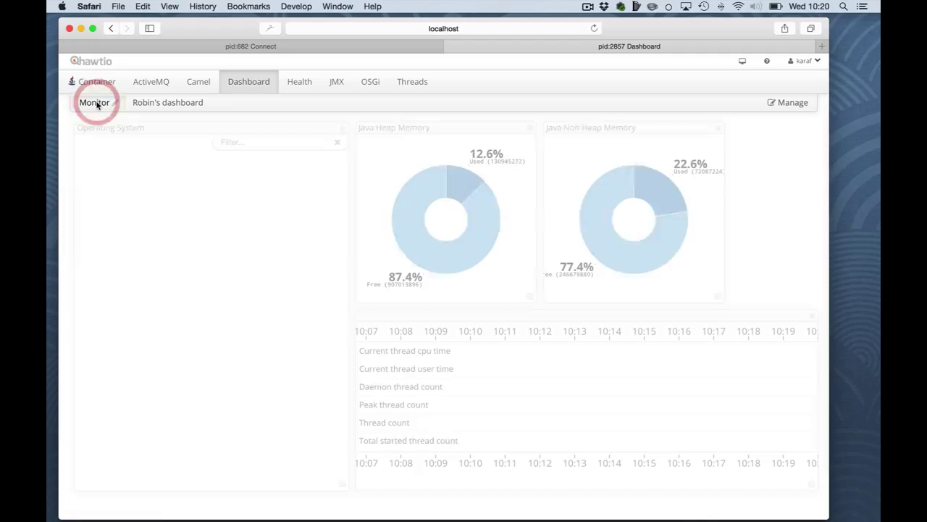
left_click(168, 103)
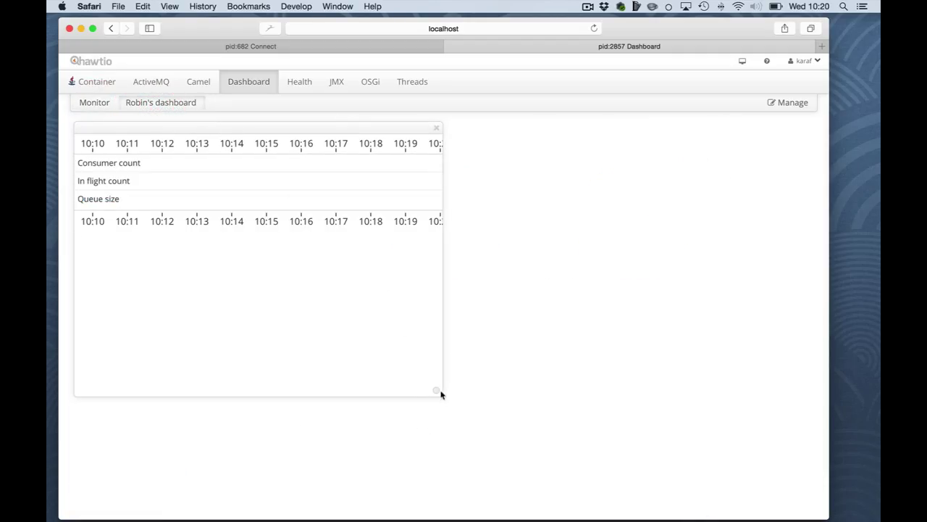
left_click_drag(437, 391, 623, 295)
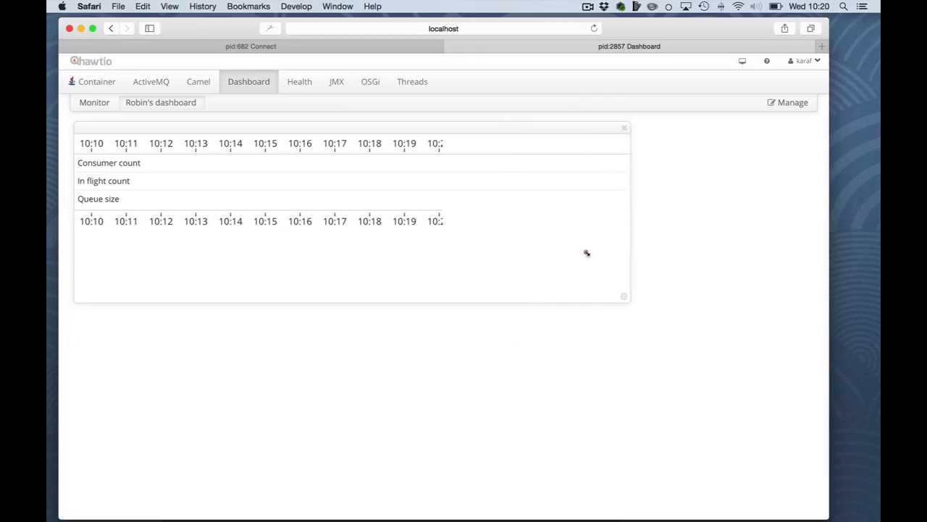